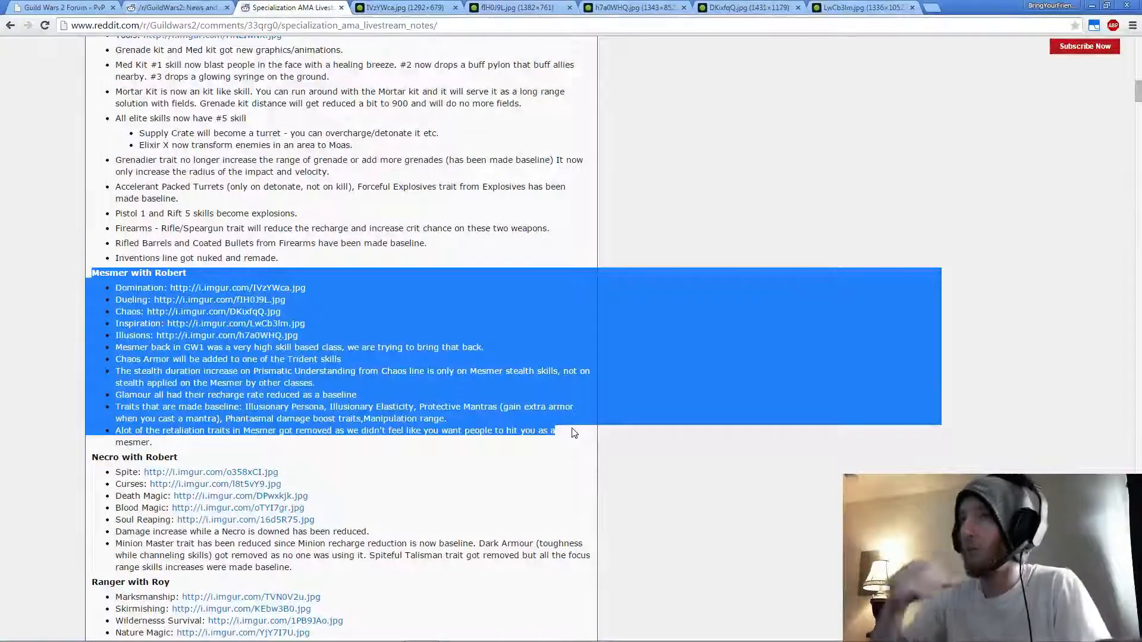
Deselect the Mesmer text and switch to the IVzYWca.jpg Domination trait tab.
left_click(250, 406)
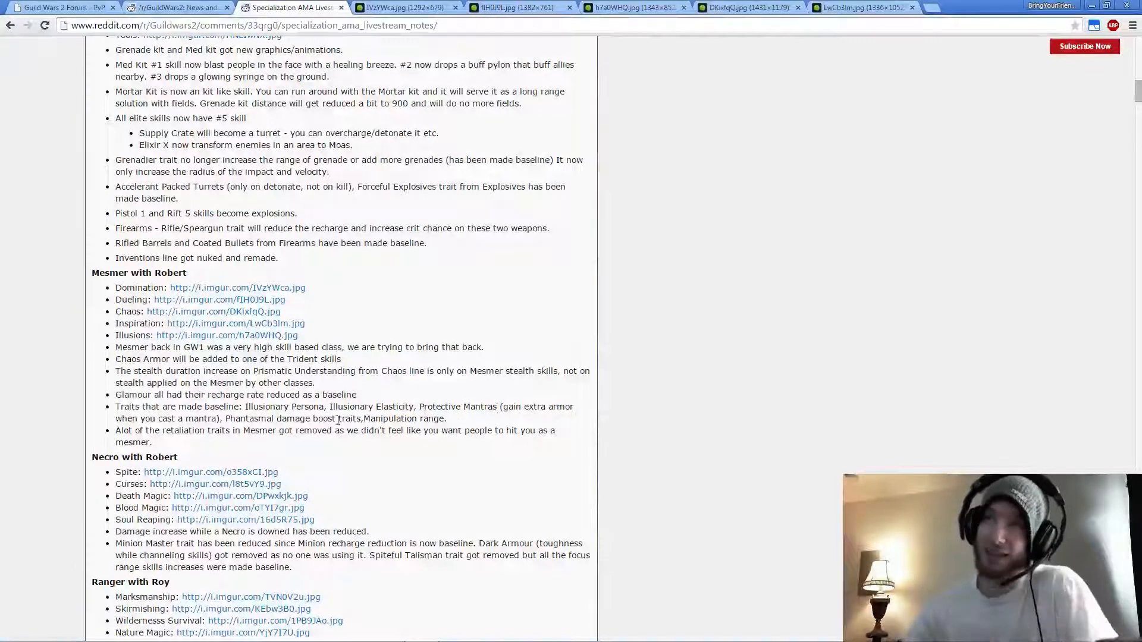
mouse_move(479, 417)
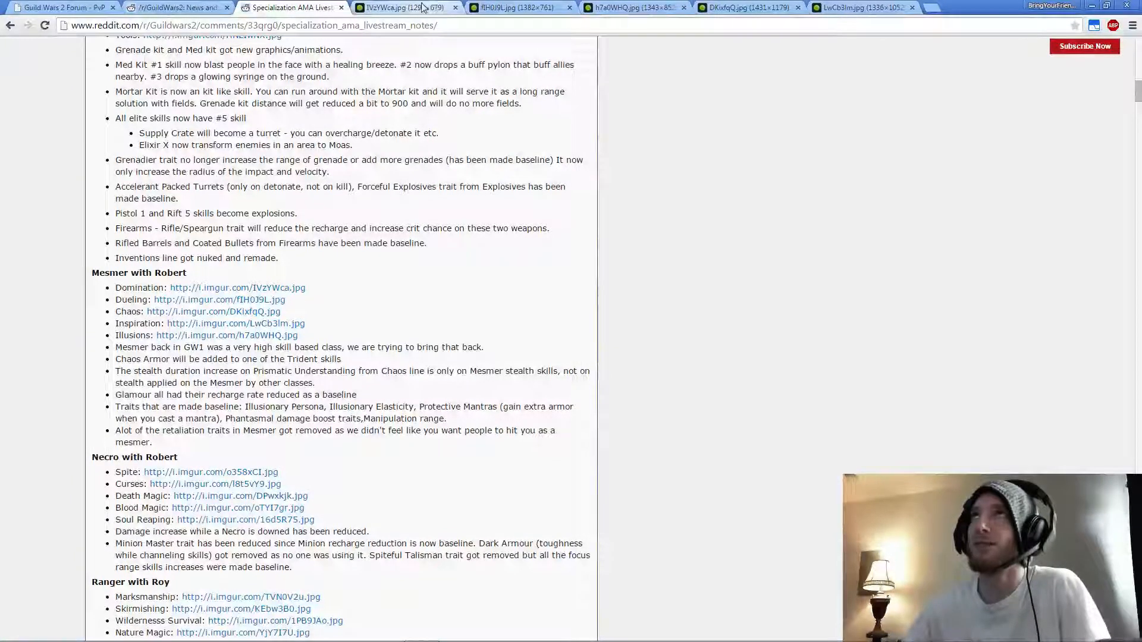
left_click(393, 8)
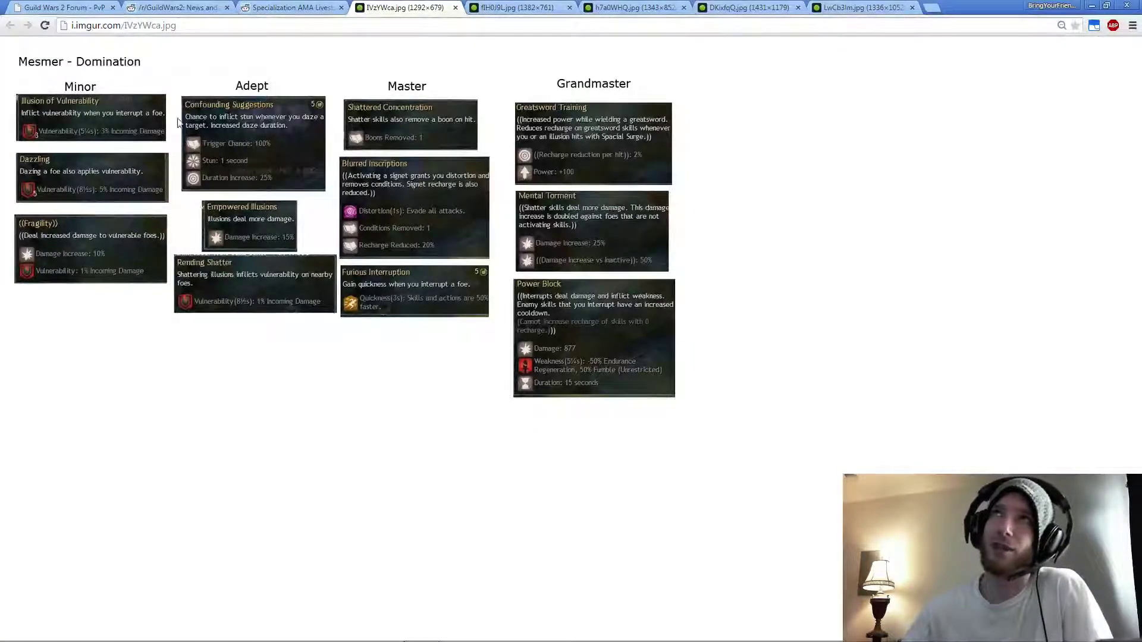
mouse_move(746, 260)
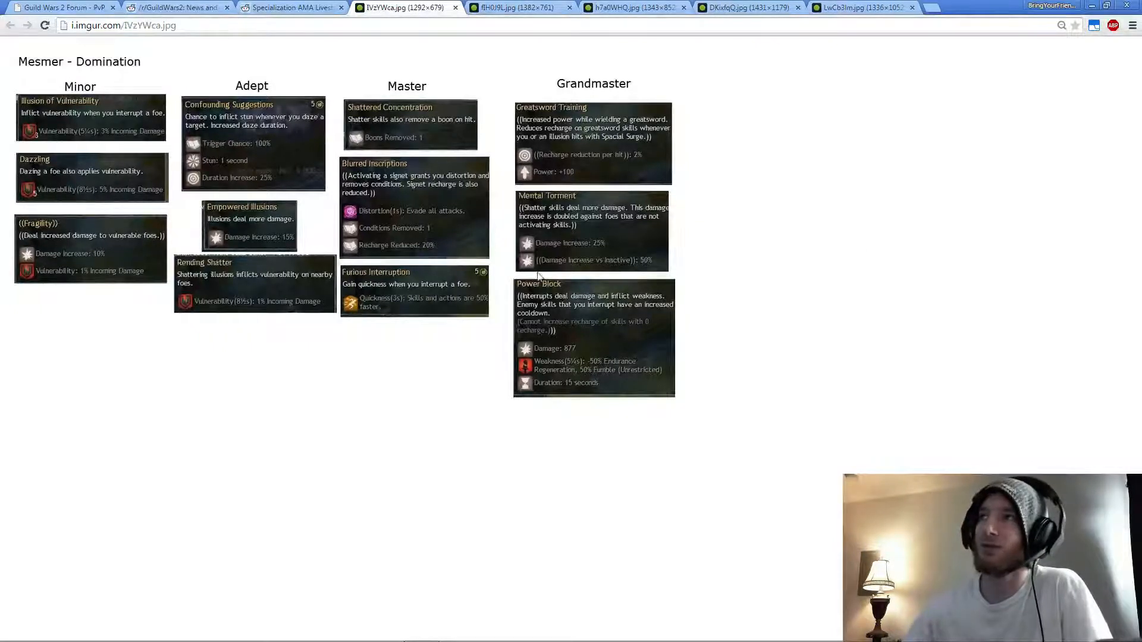
mouse_move(777, 260)
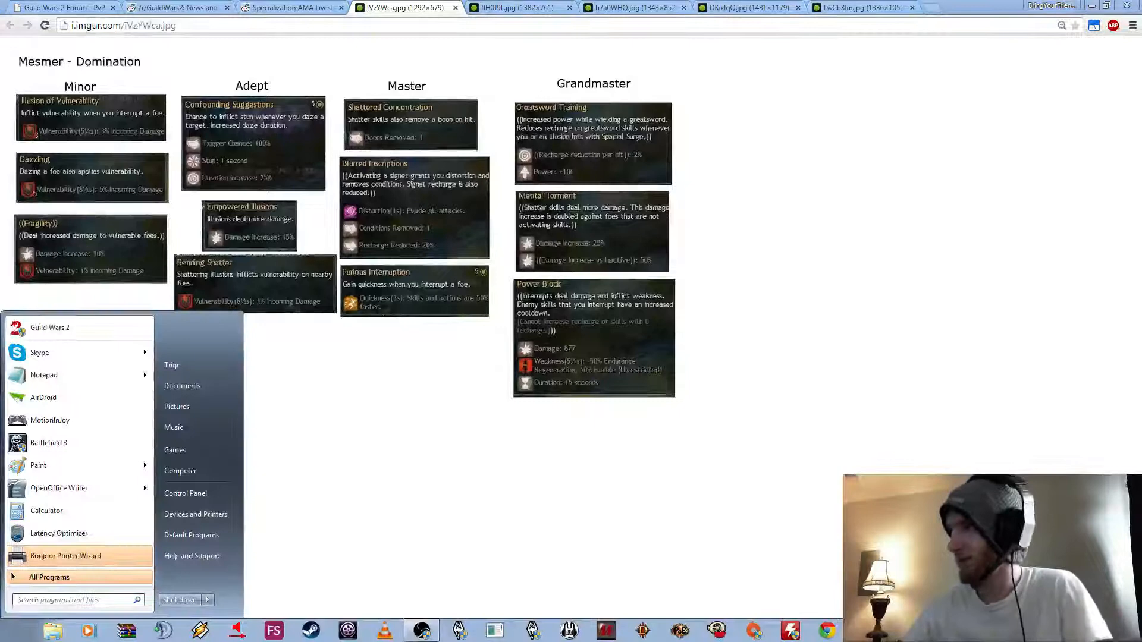
Open Notepad with the Condi Shatter and Power Shatter build notes.
left_click(43, 375)
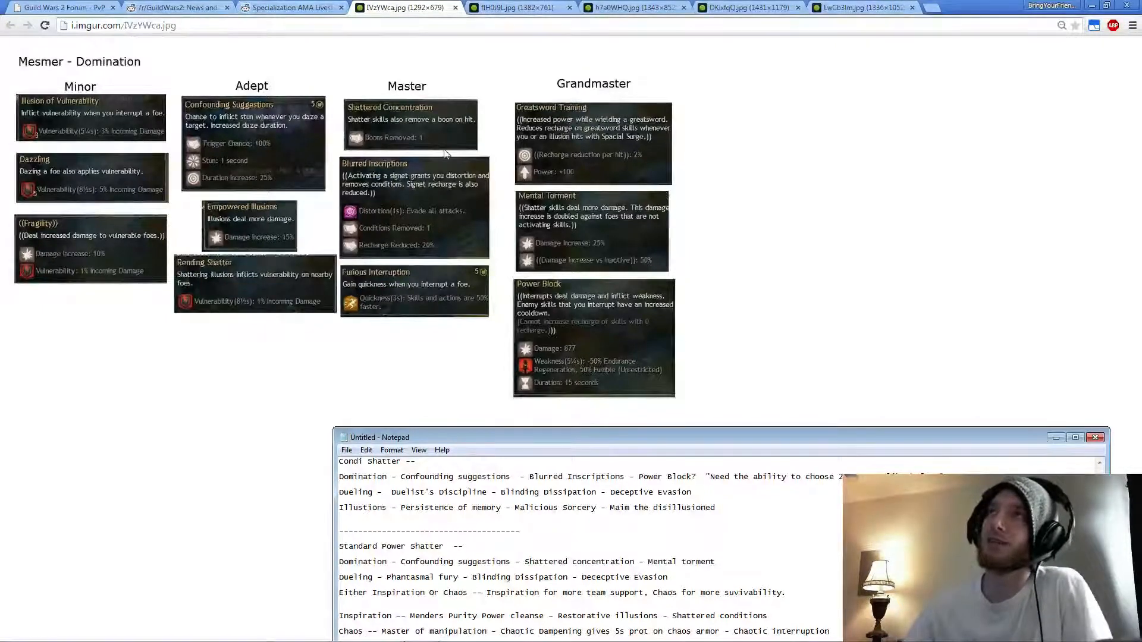
mouse_move(441, 227)
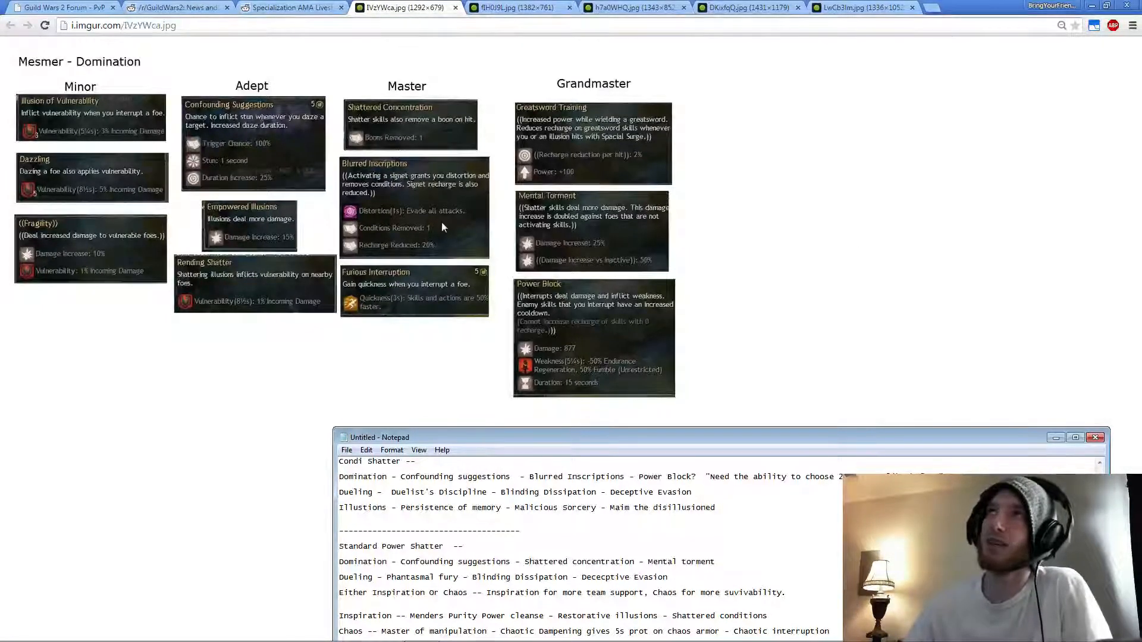
mouse_move(594, 215)
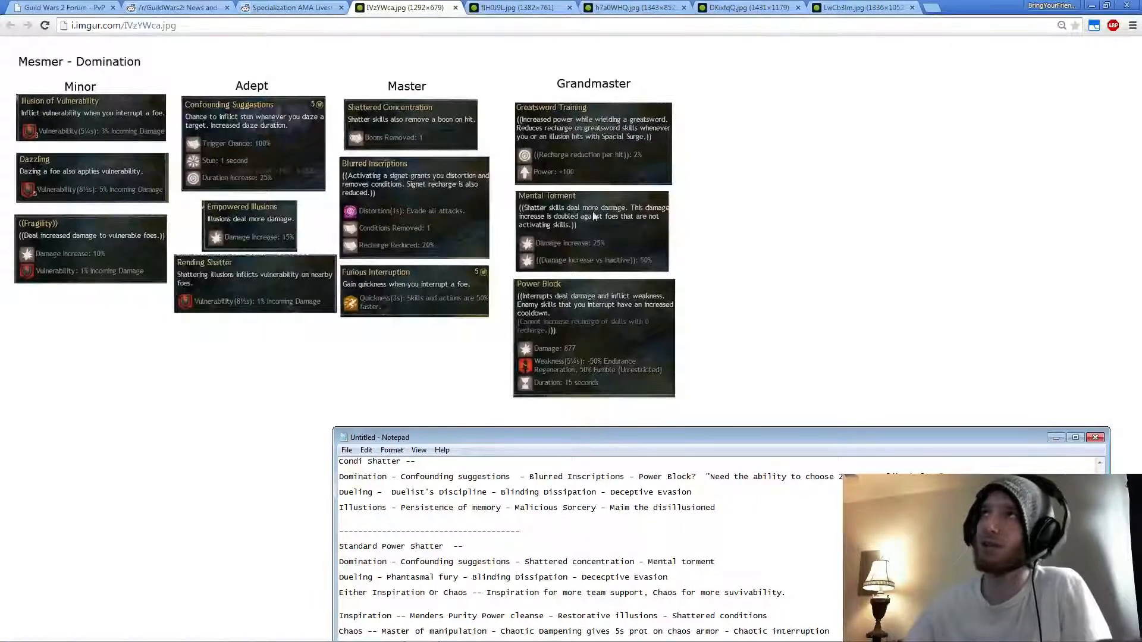
mouse_move(745, 350)
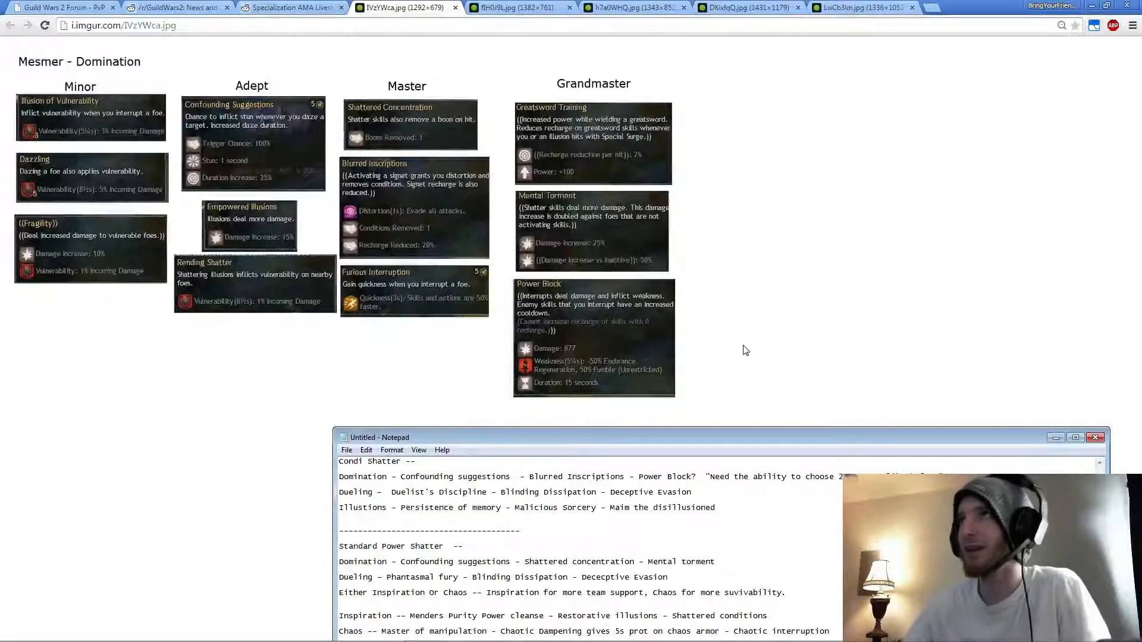
mouse_move(769, 128)
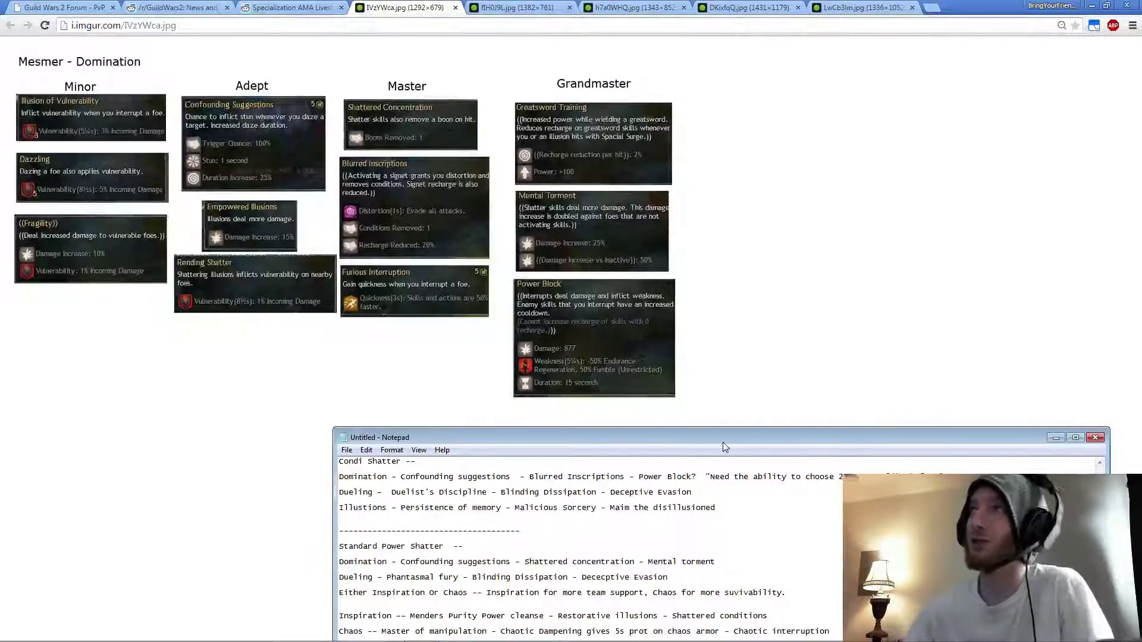
Minimize the Notepad build notes to reveal the Mesmer Dueling trait sheet.
left_click(519, 7)
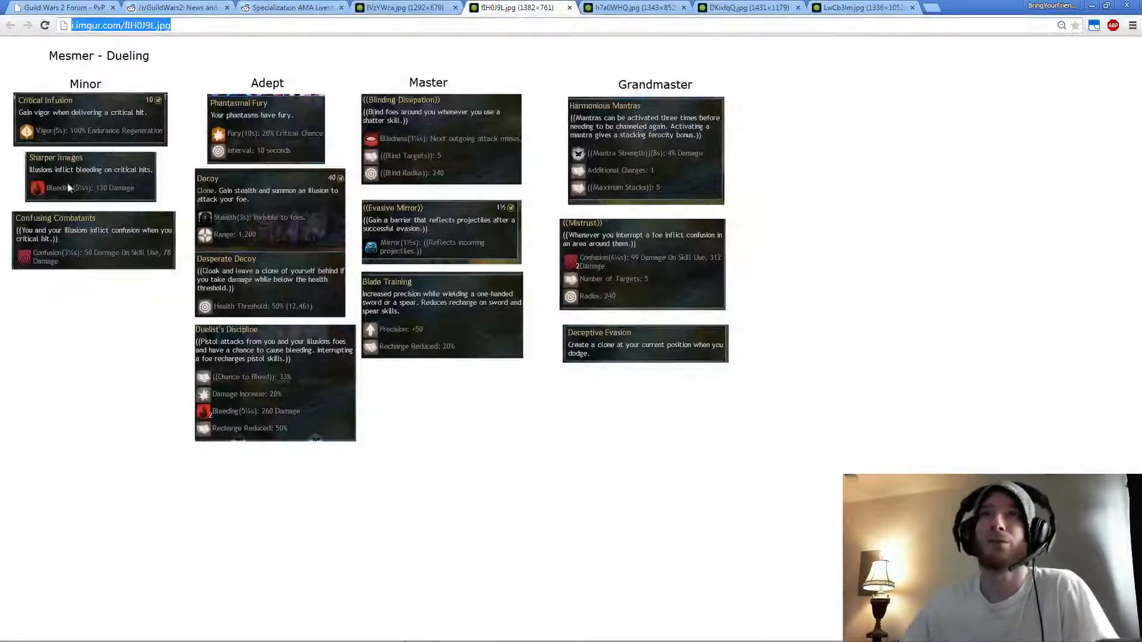
mouse_move(4, 258)
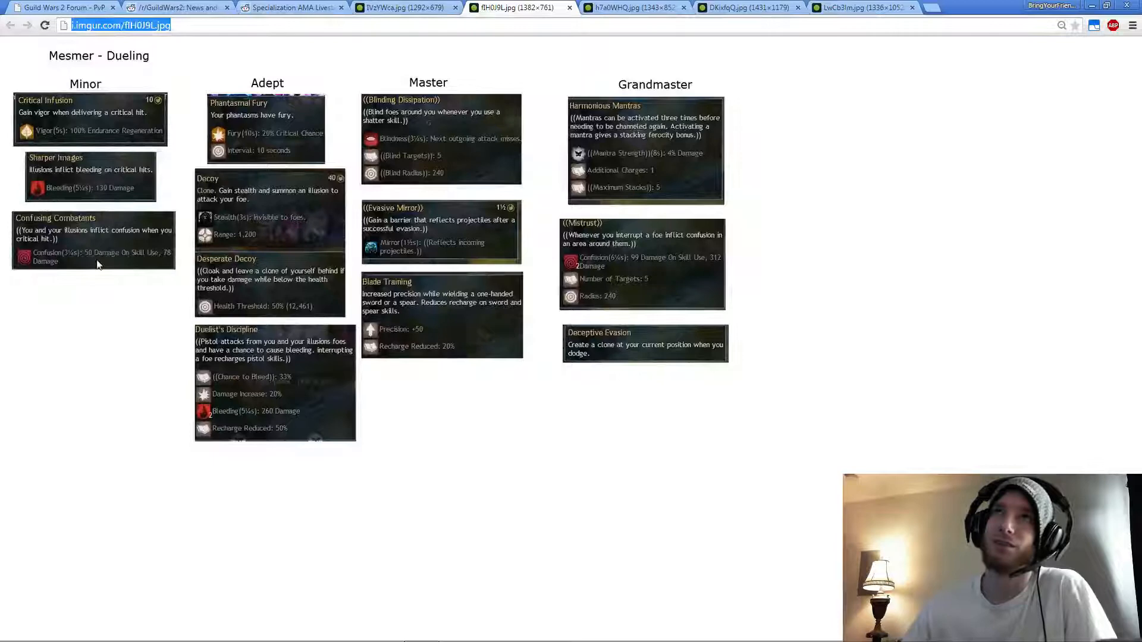
mouse_move(305, 89)
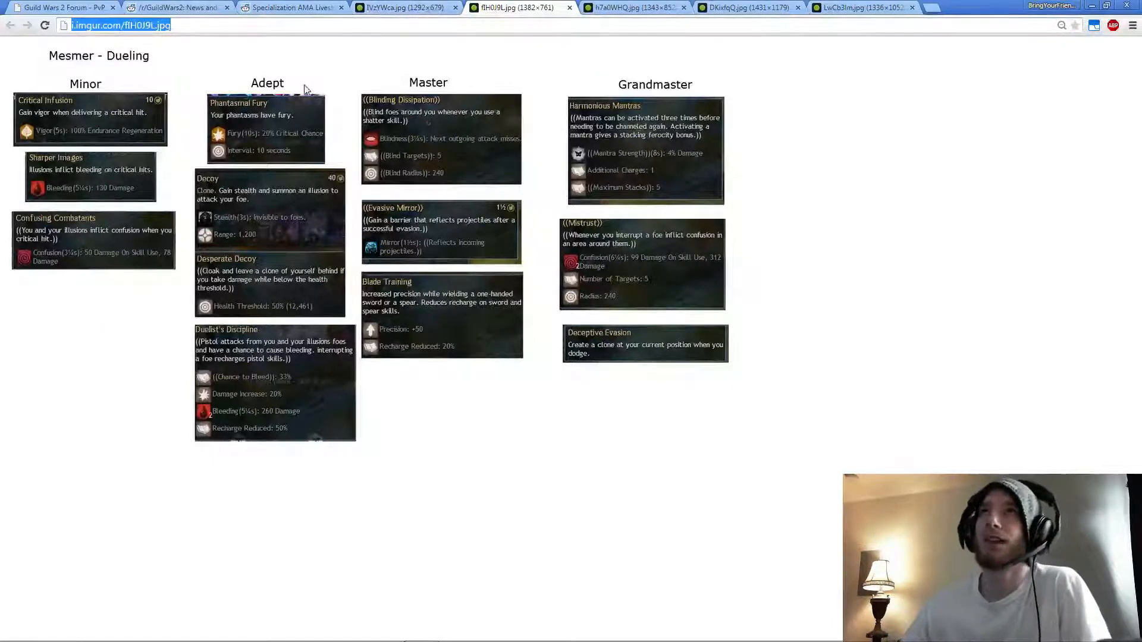
mouse_move(528, 470)
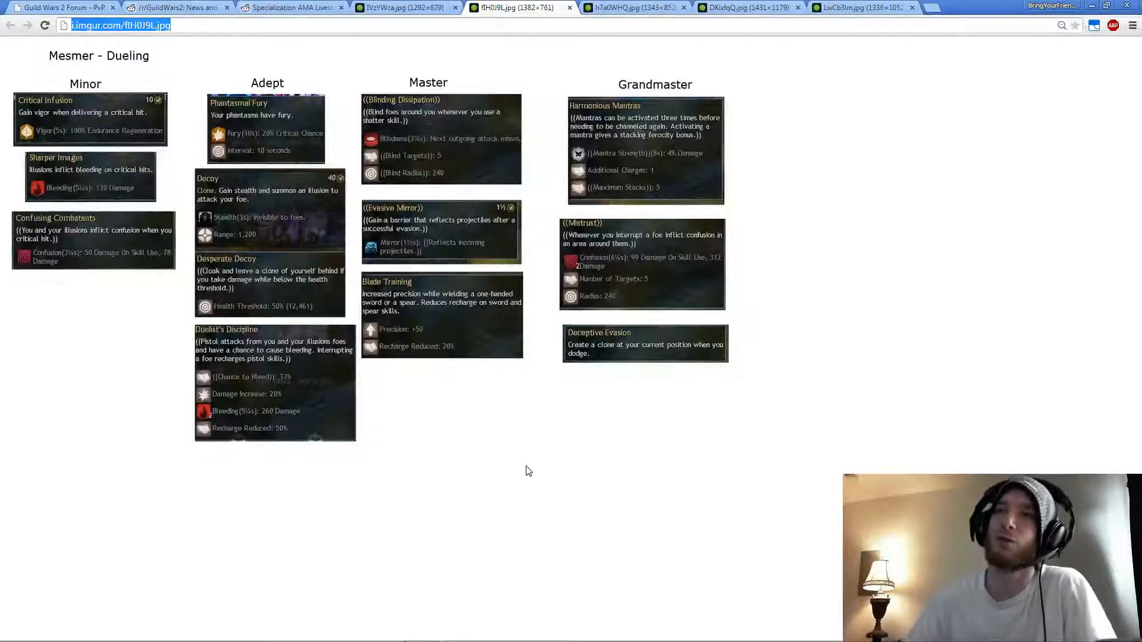
mouse_move(503, 456)
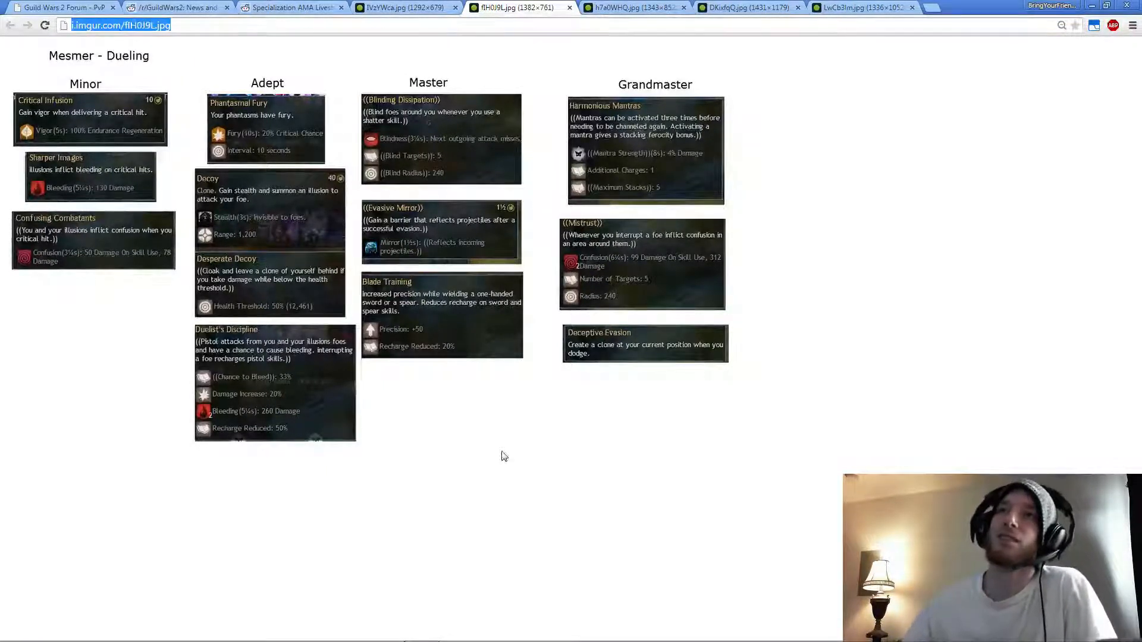
mouse_move(211, 360)
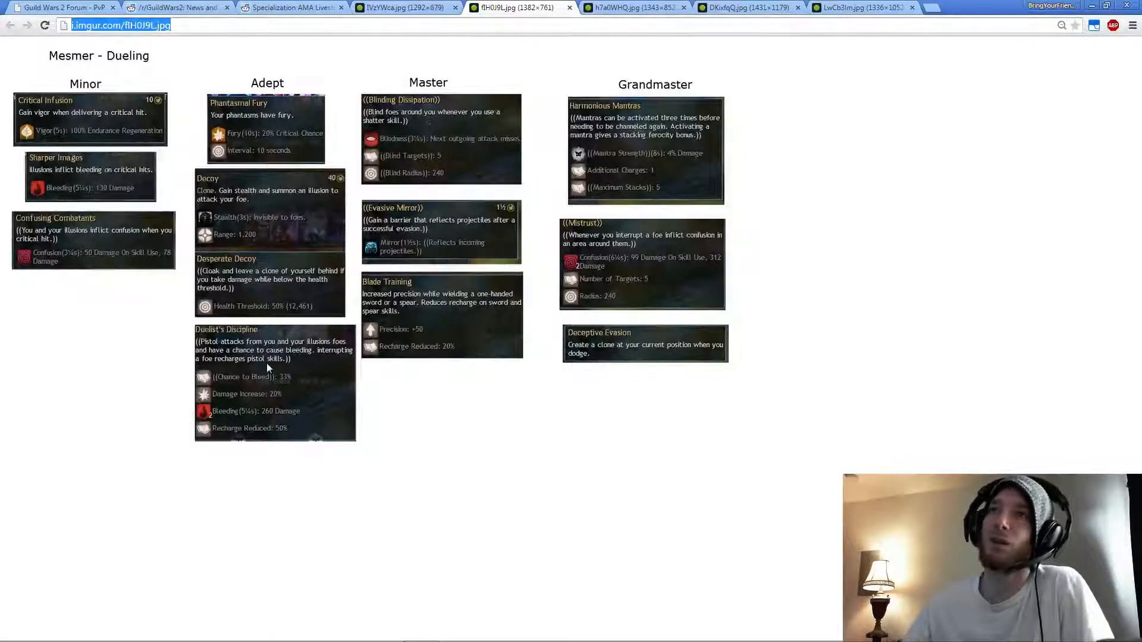
mouse_move(285, 451)
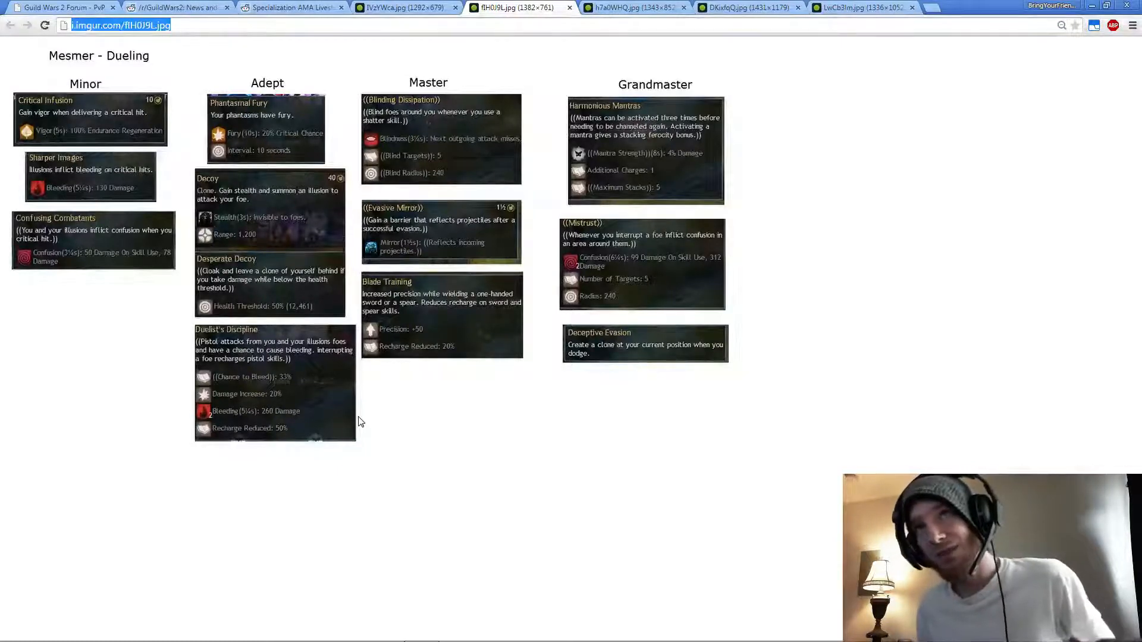
mouse_move(364, 416)
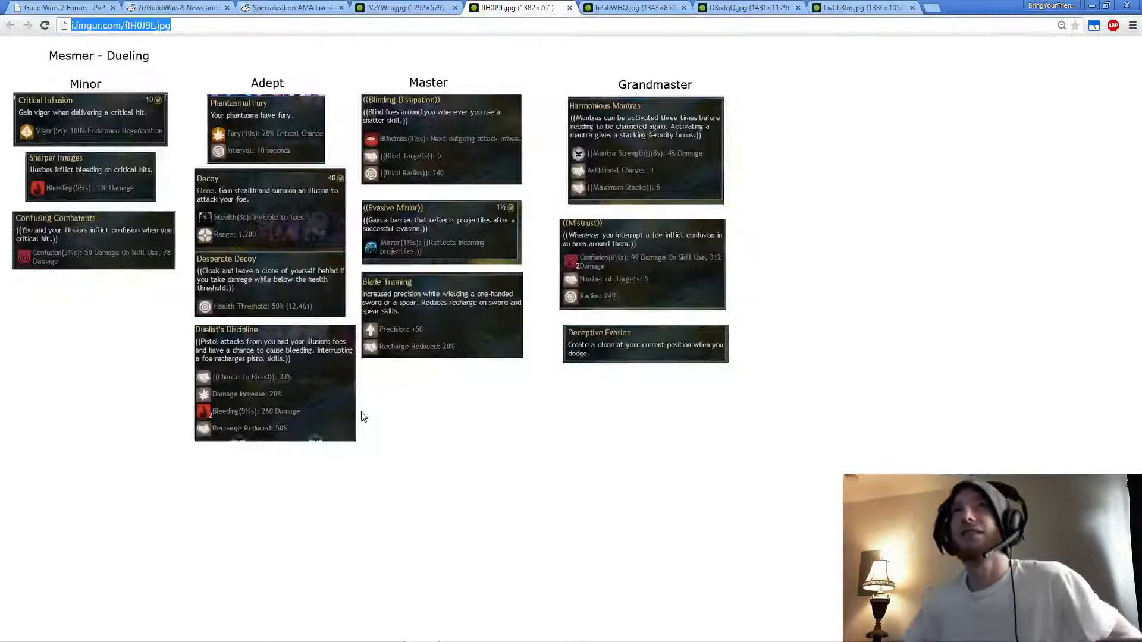
left_click(404, 7)
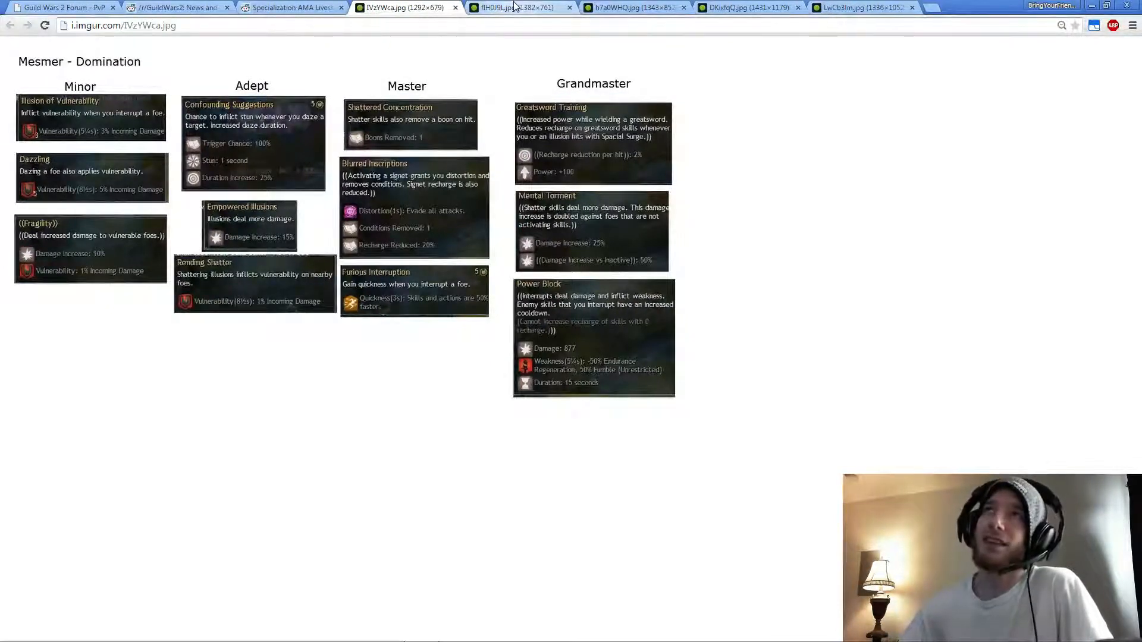
left_click(521, 7)
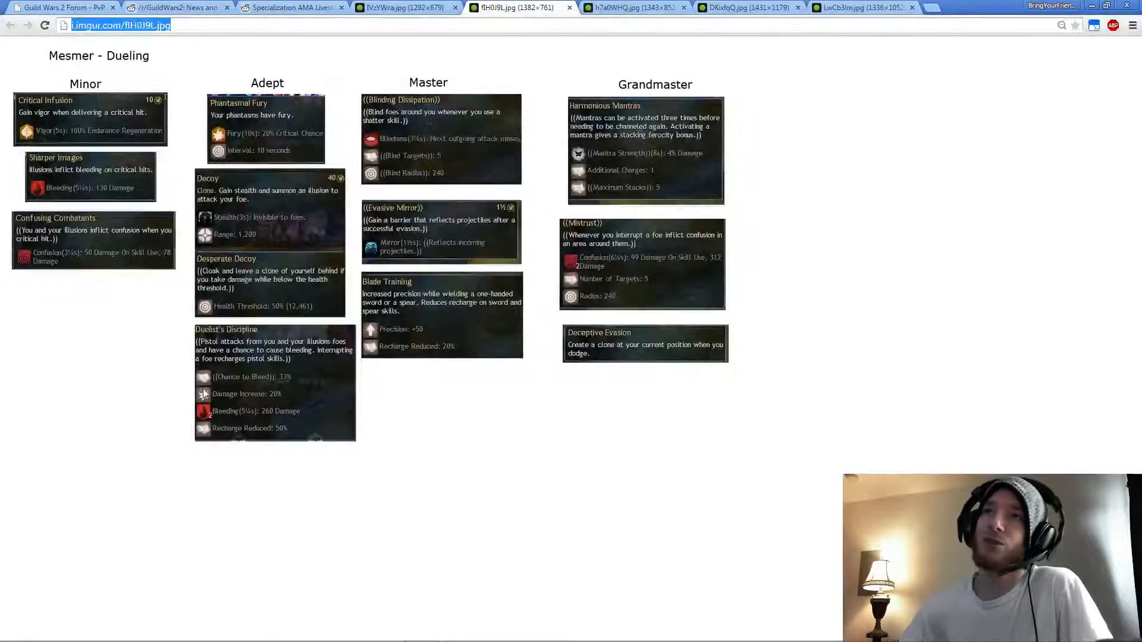
mouse_move(426, 423)
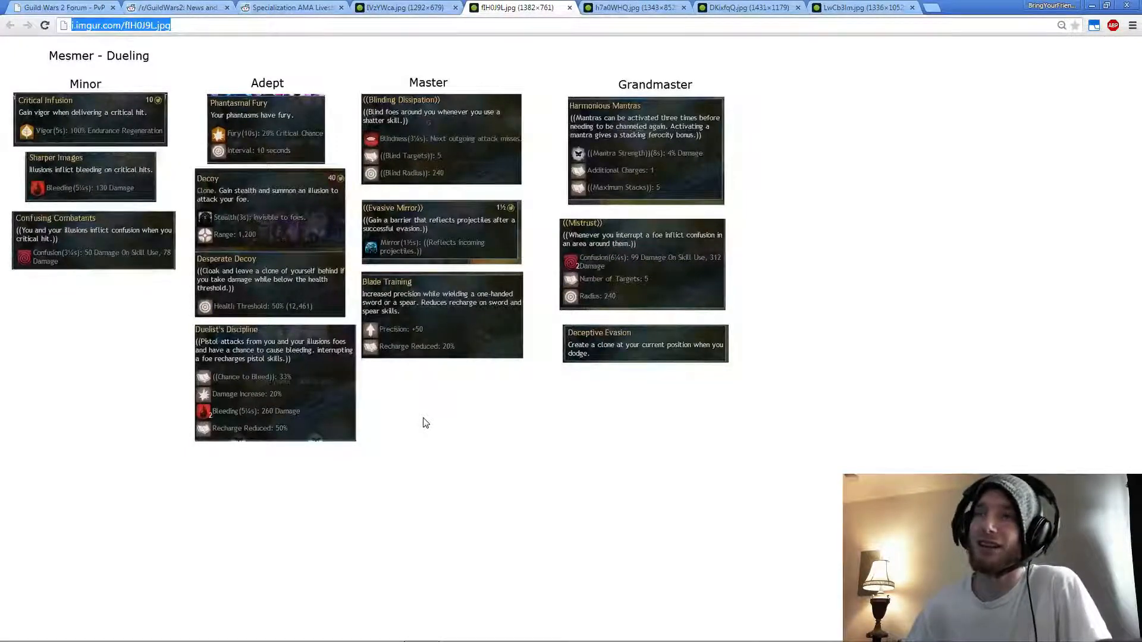
mouse_move(355, 147)
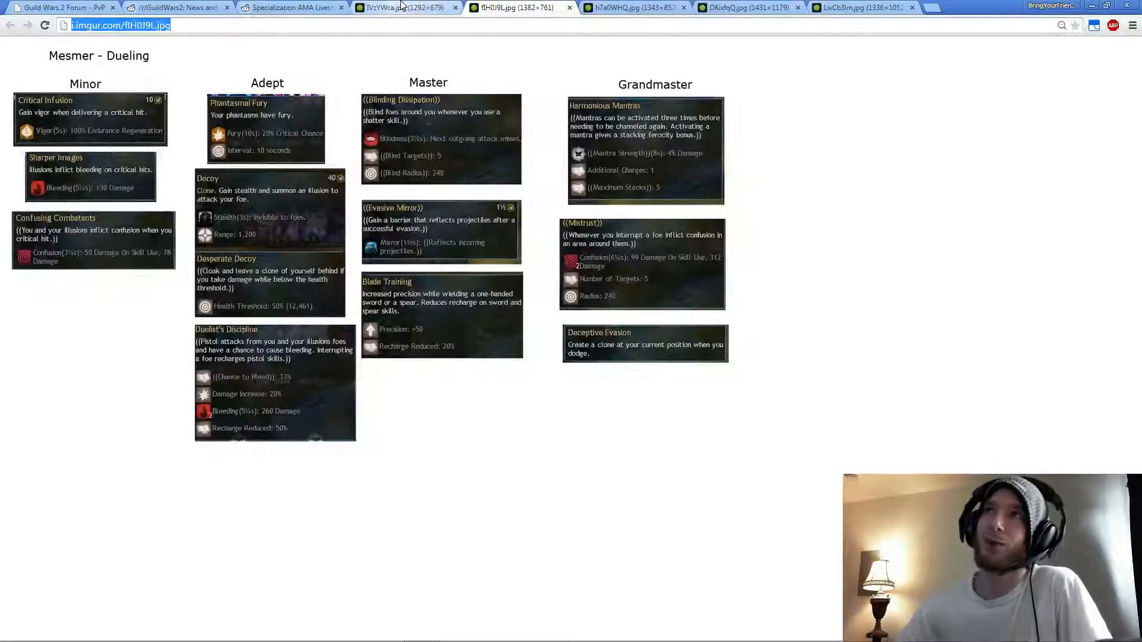
mouse_move(346, 453)
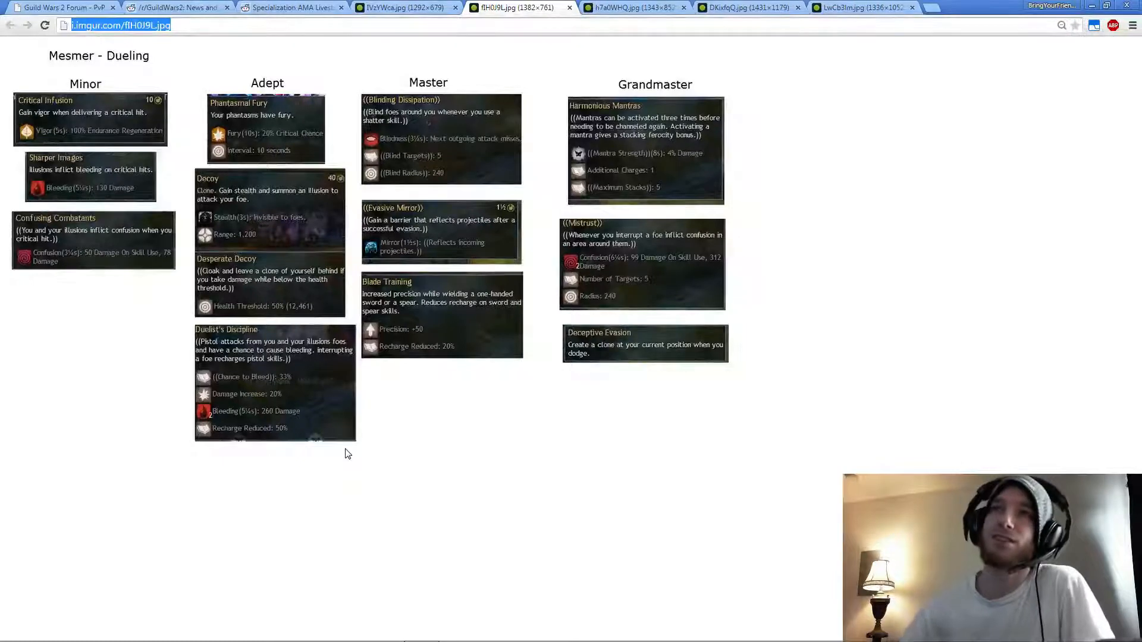
mouse_move(276, 520)
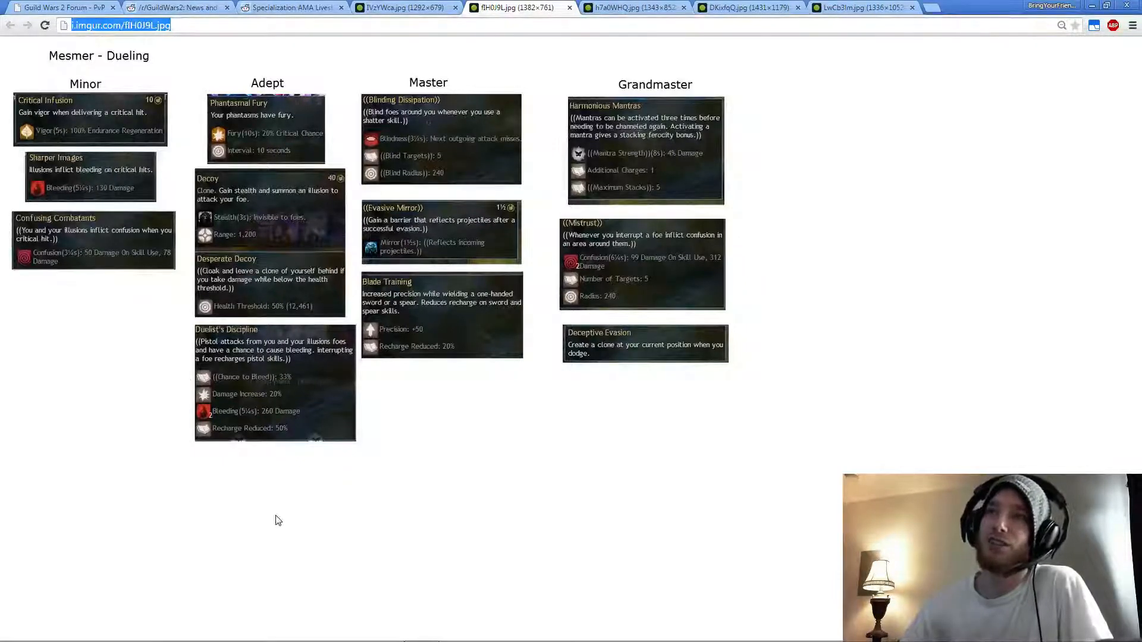
mouse_move(277, 445)
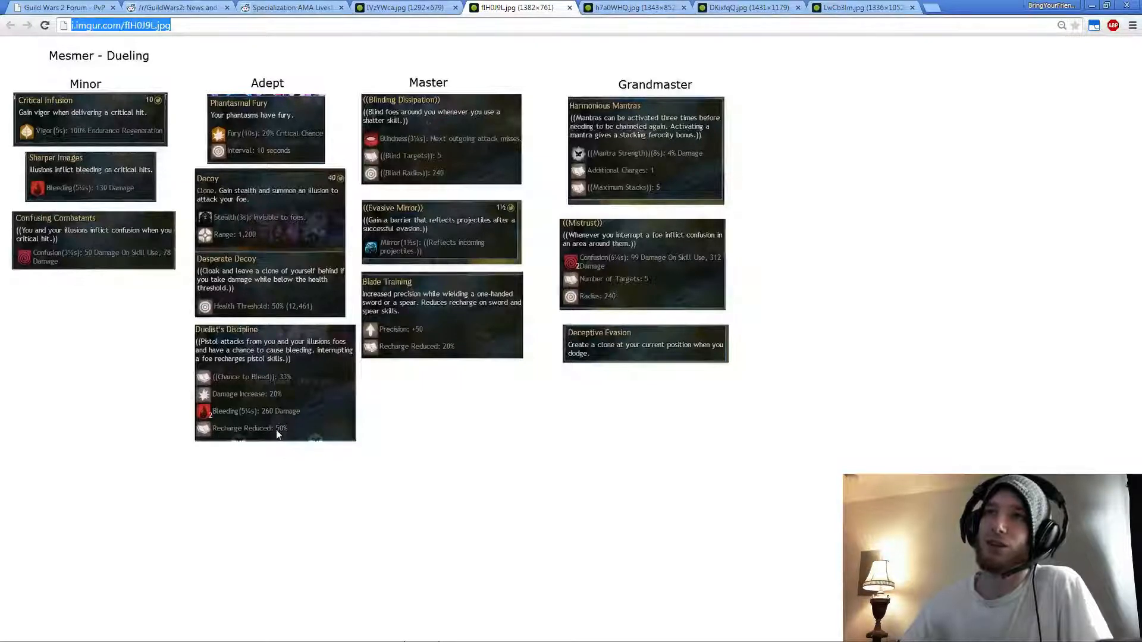
mouse_move(207, 436)
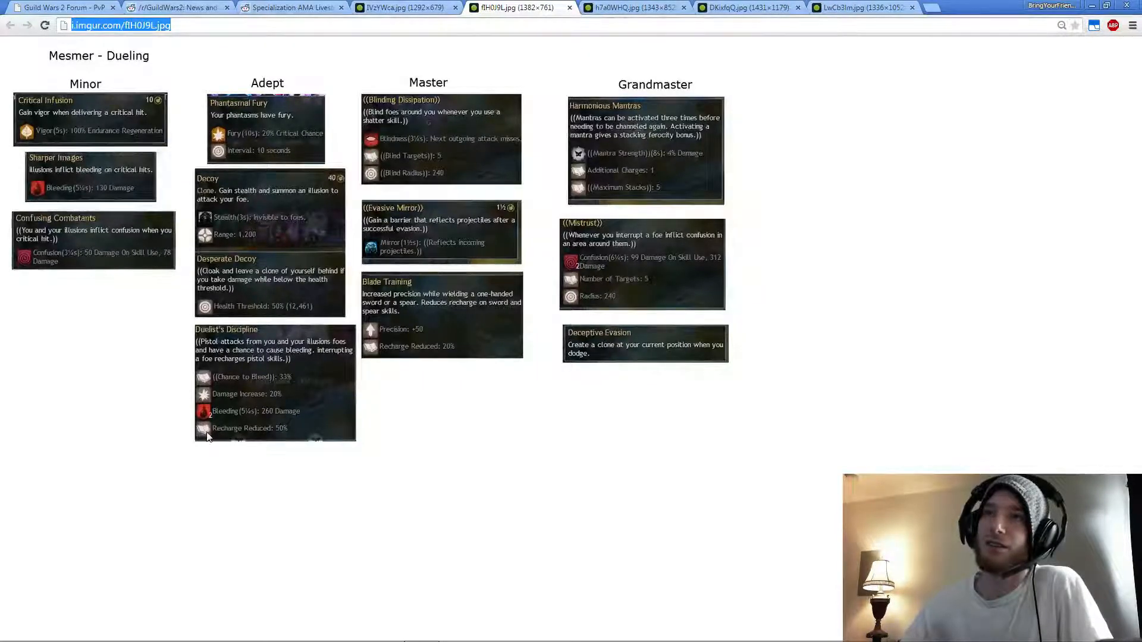
mouse_move(347, 440)
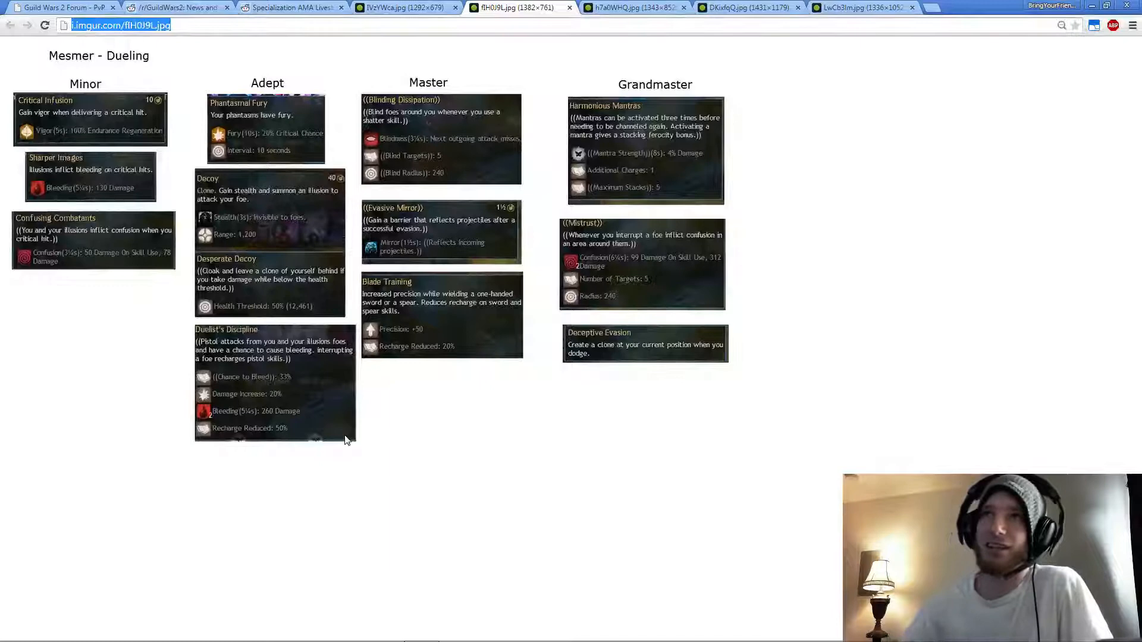
mouse_move(295, 398)
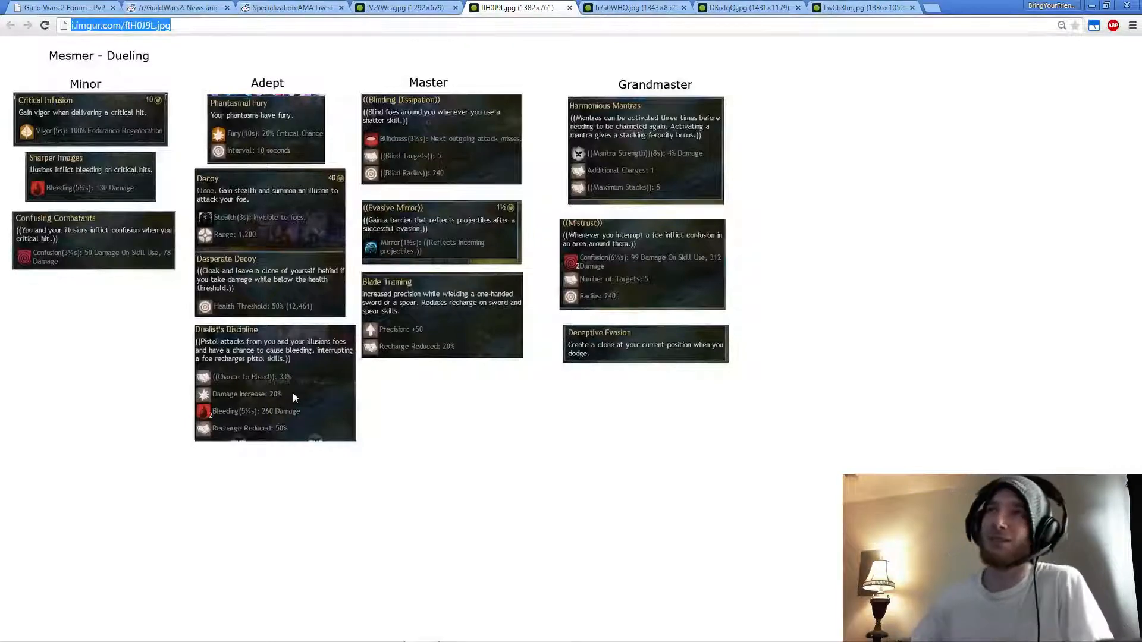
mouse_move(426, 120)
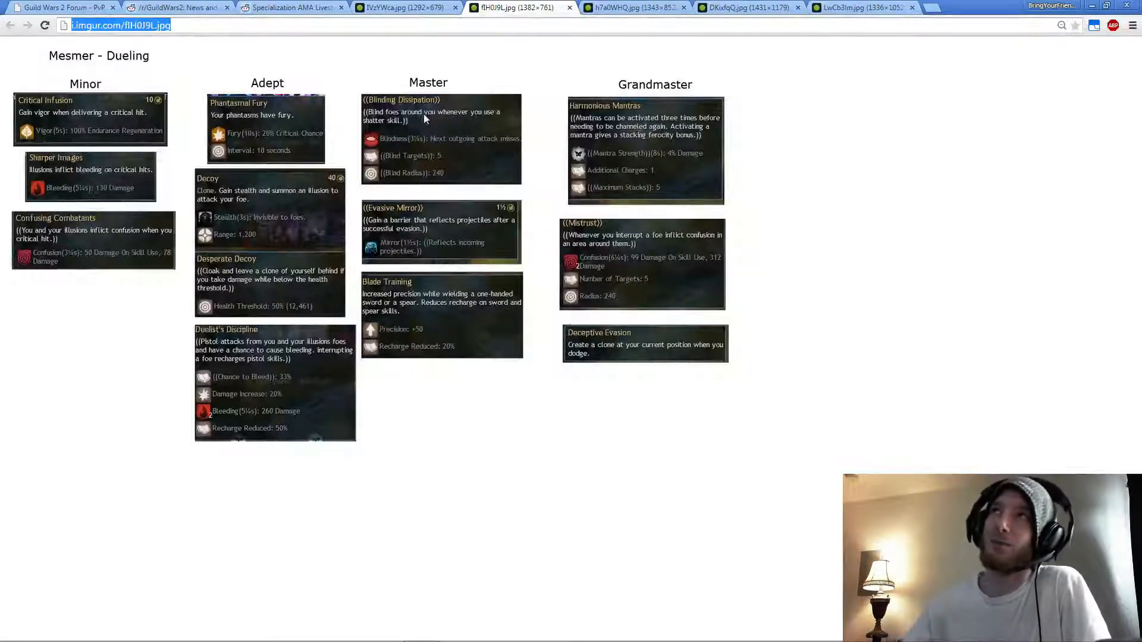
mouse_move(480, 127)
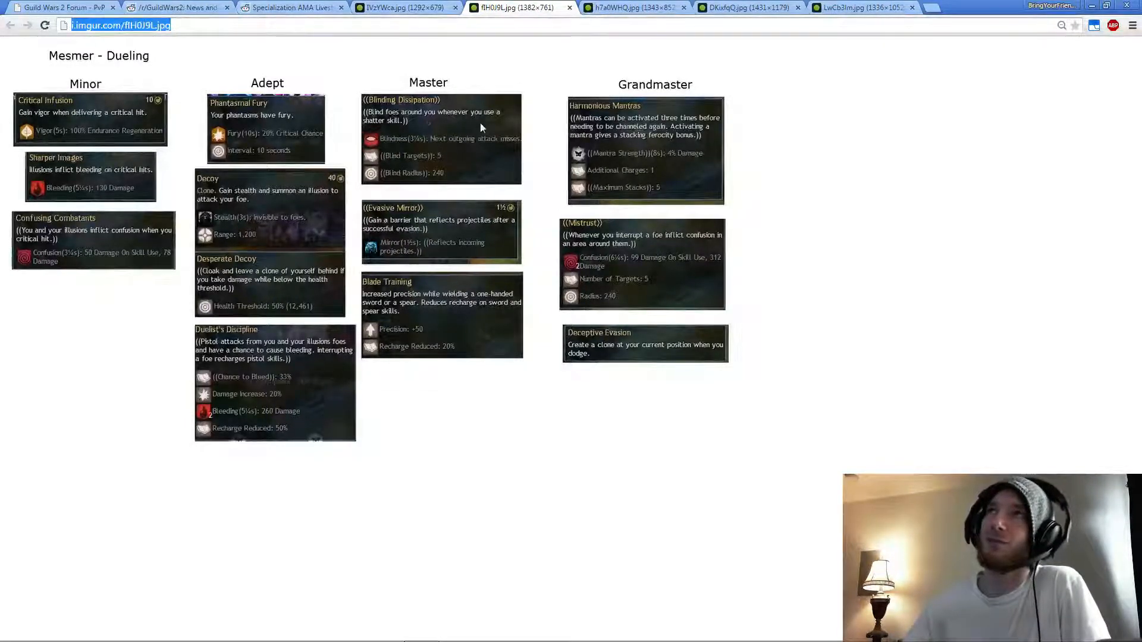
mouse_move(362, 103)
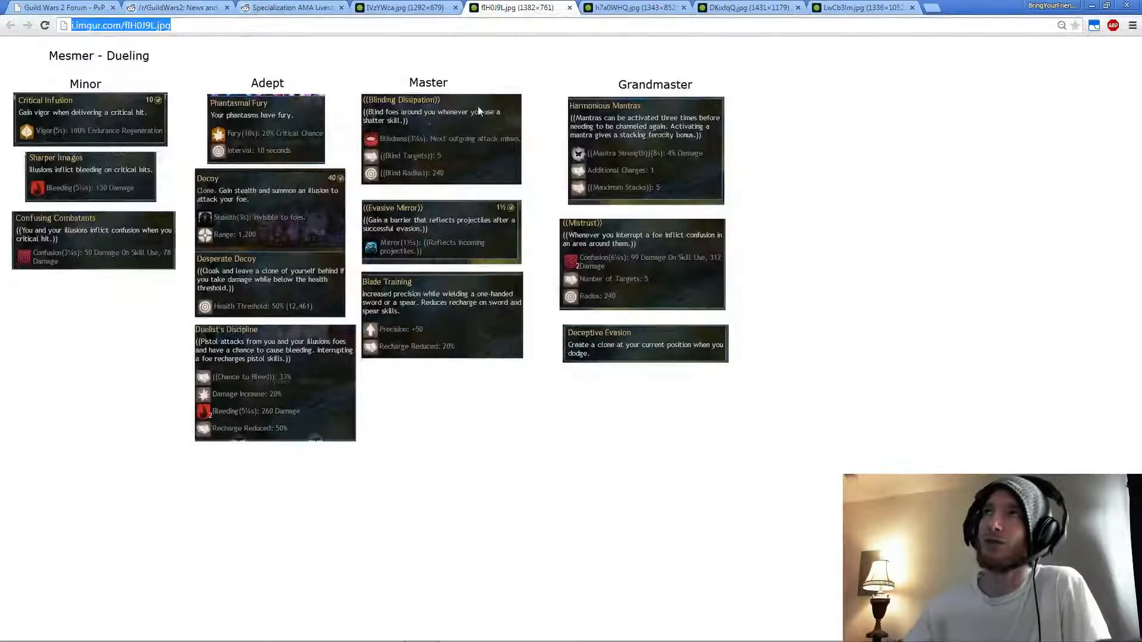
mouse_move(410, 182)
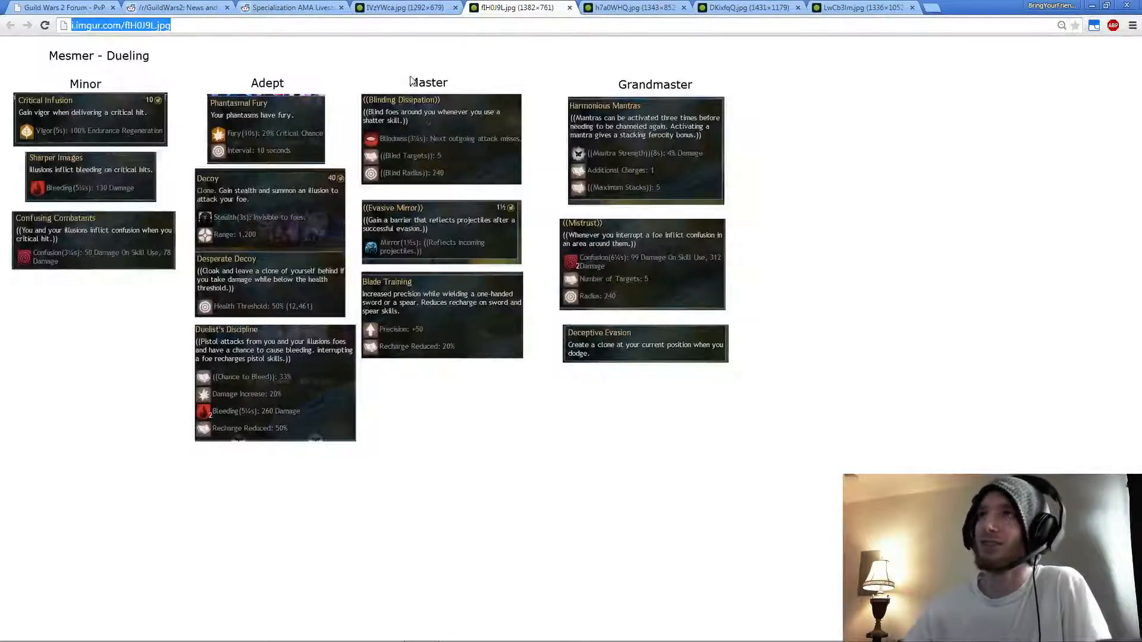
mouse_move(917, 331)
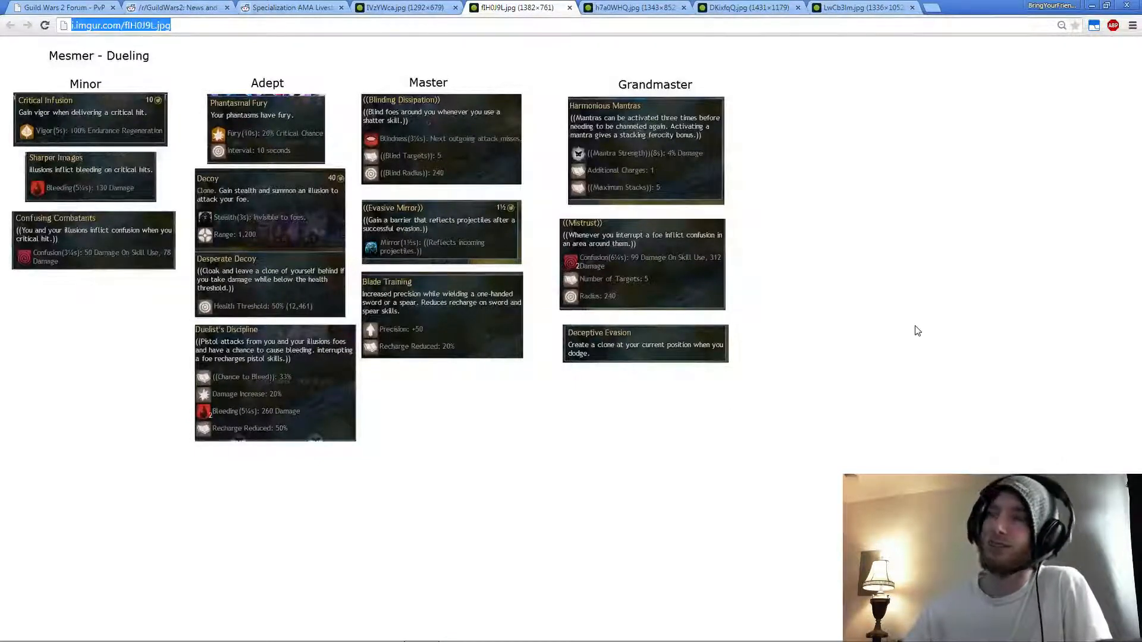
mouse_move(821, 350)
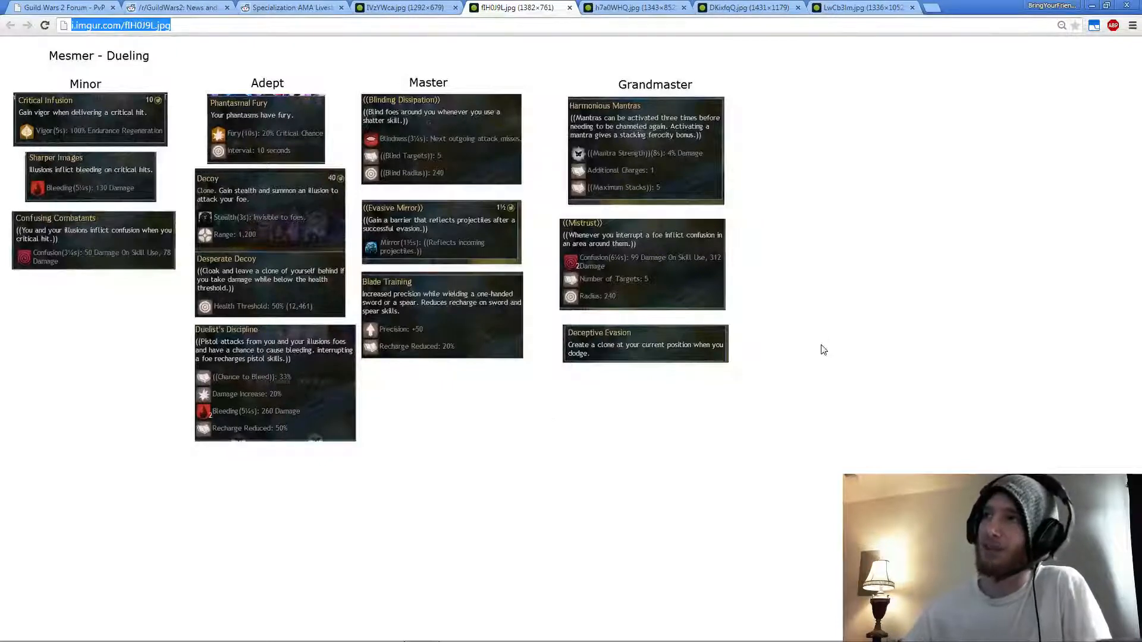
mouse_move(701, 384)
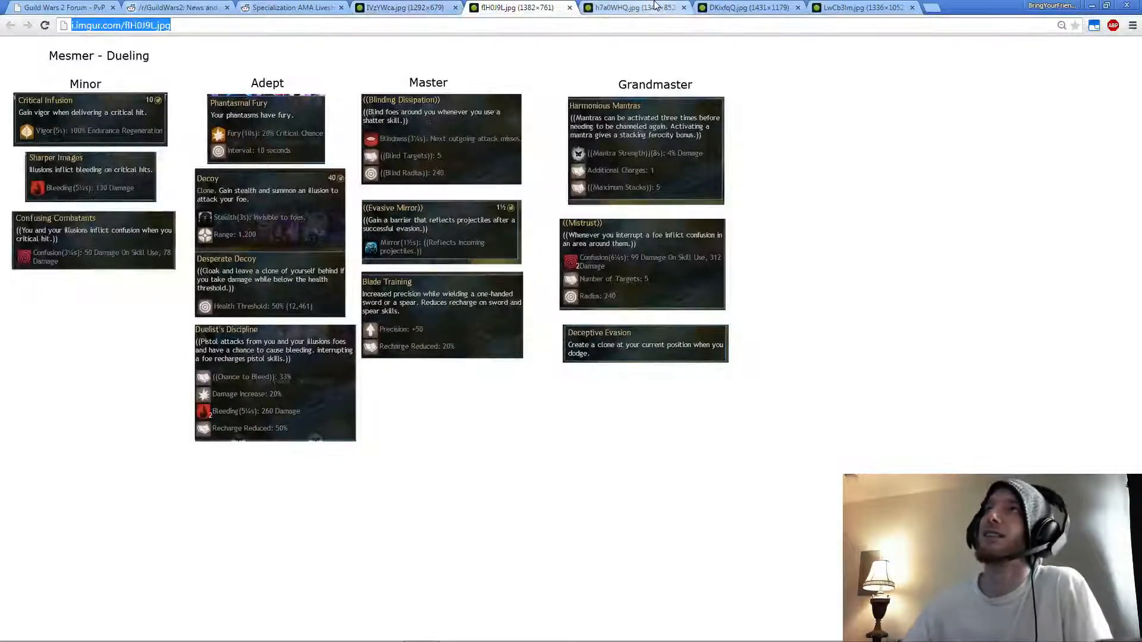
left_click(633, 8)
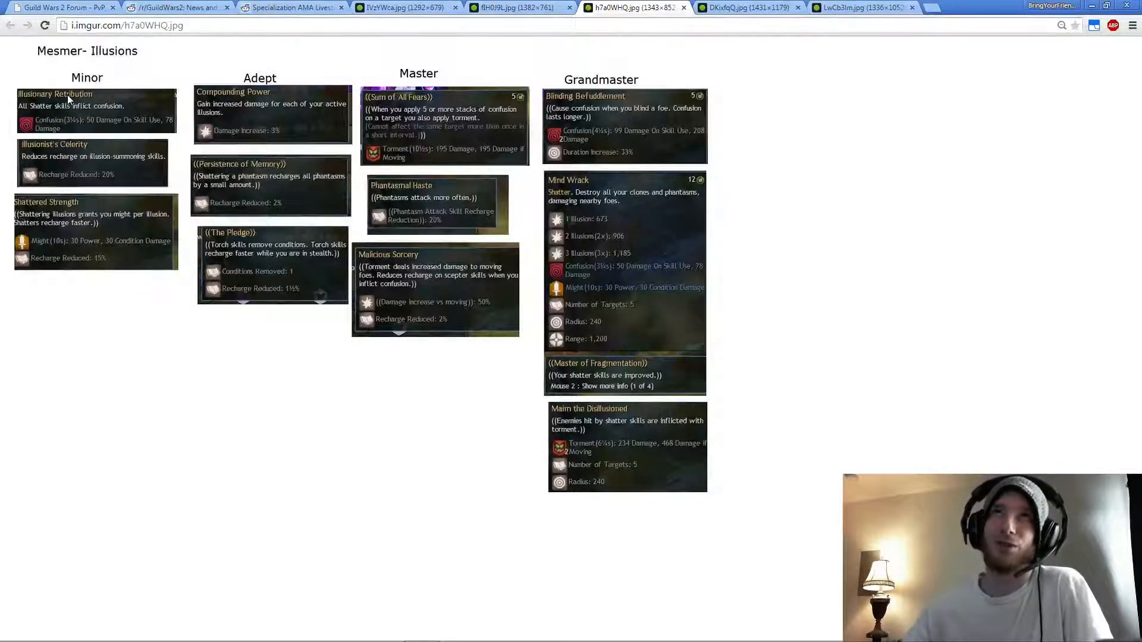
mouse_move(338, 98)
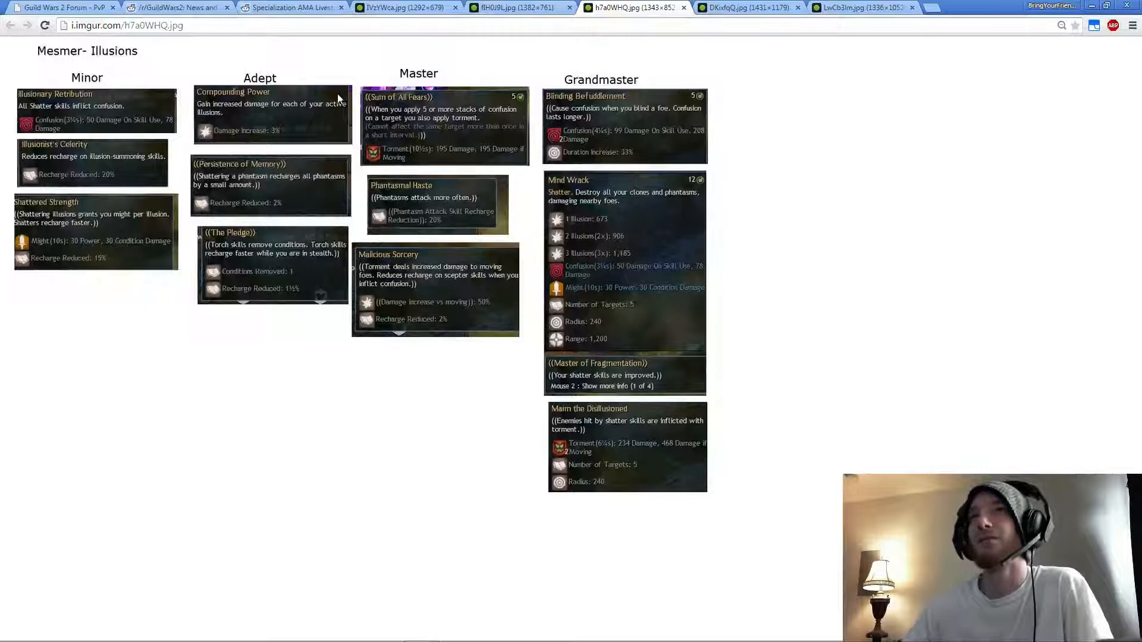
mouse_move(322, 90)
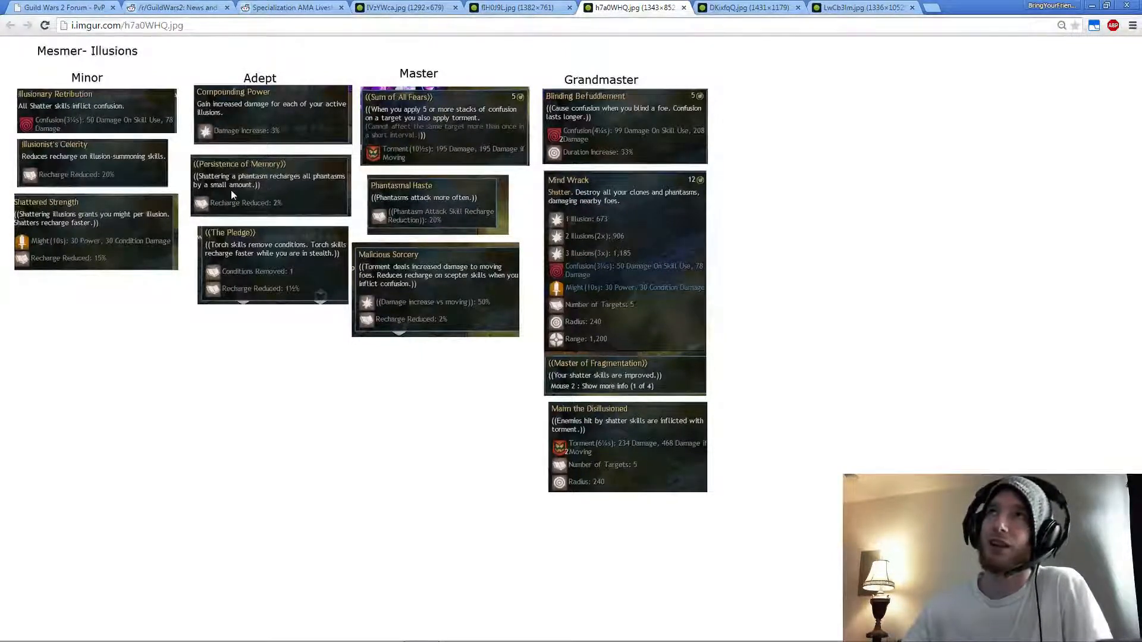
mouse_move(246, 160)
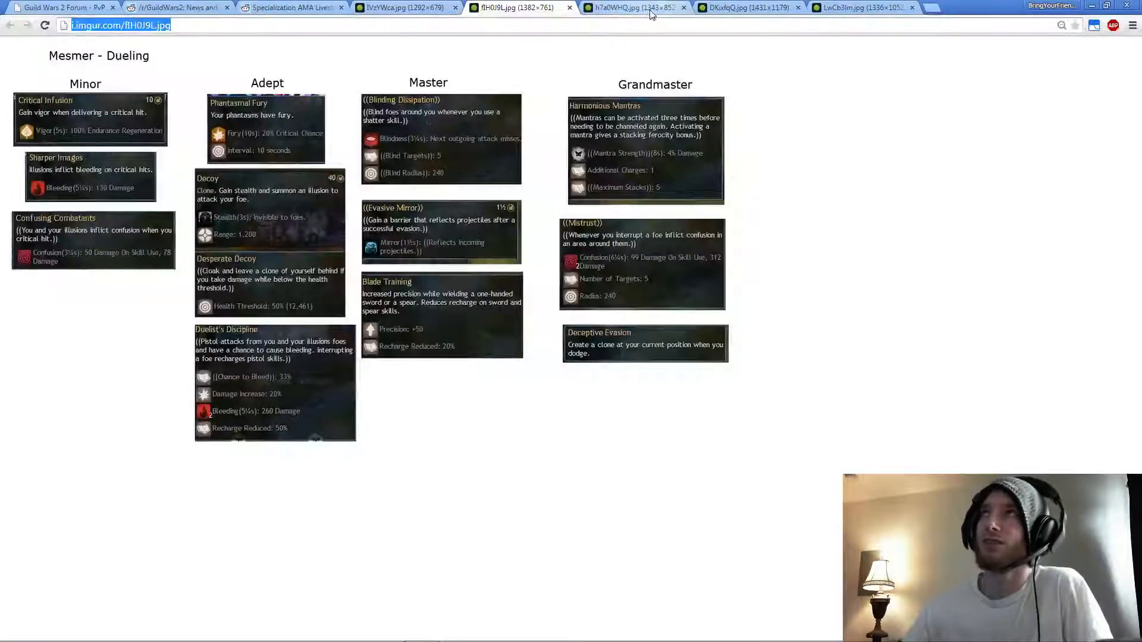
Switch back to the h7a0WHQ.jpg tab with the Mesmer Illusions traits.
left_click(630, 8)
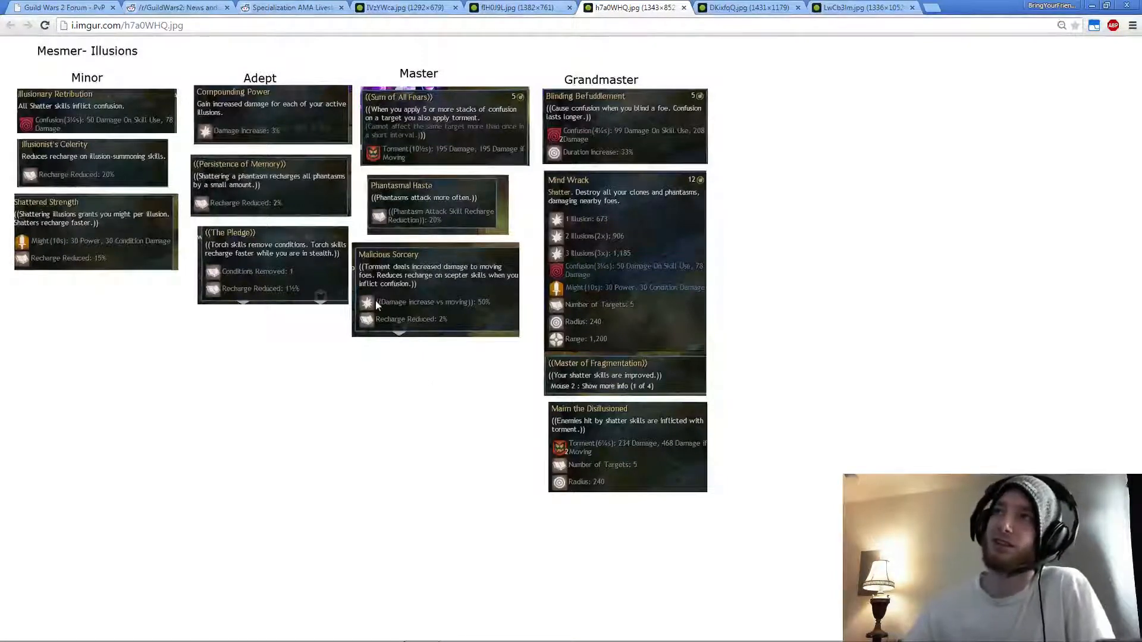
mouse_move(485, 308)
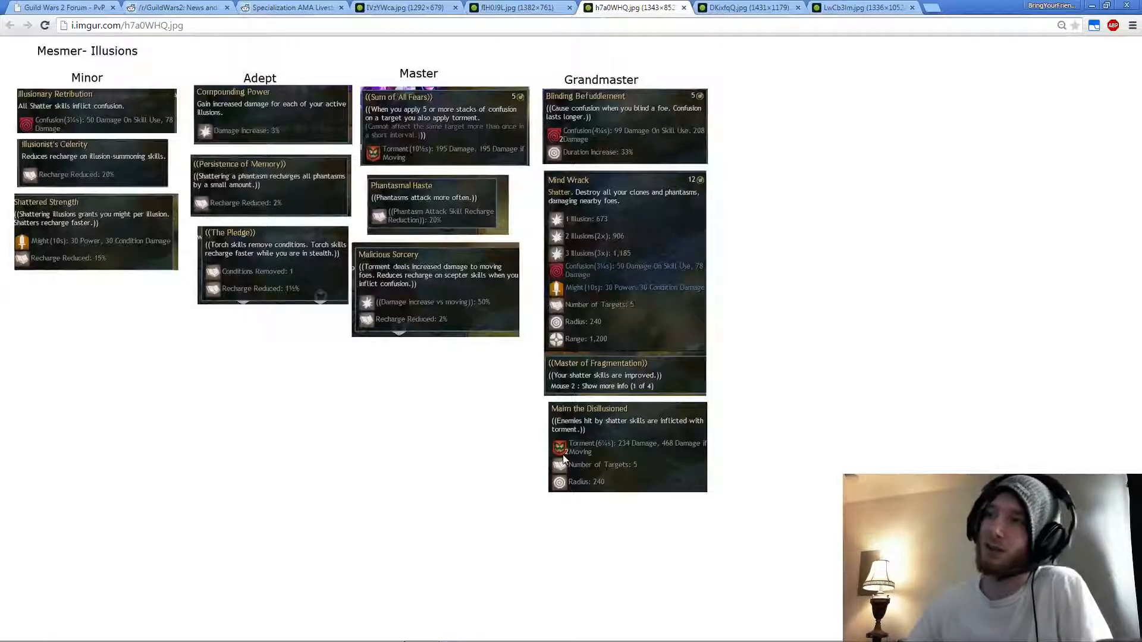
mouse_move(843, 454)
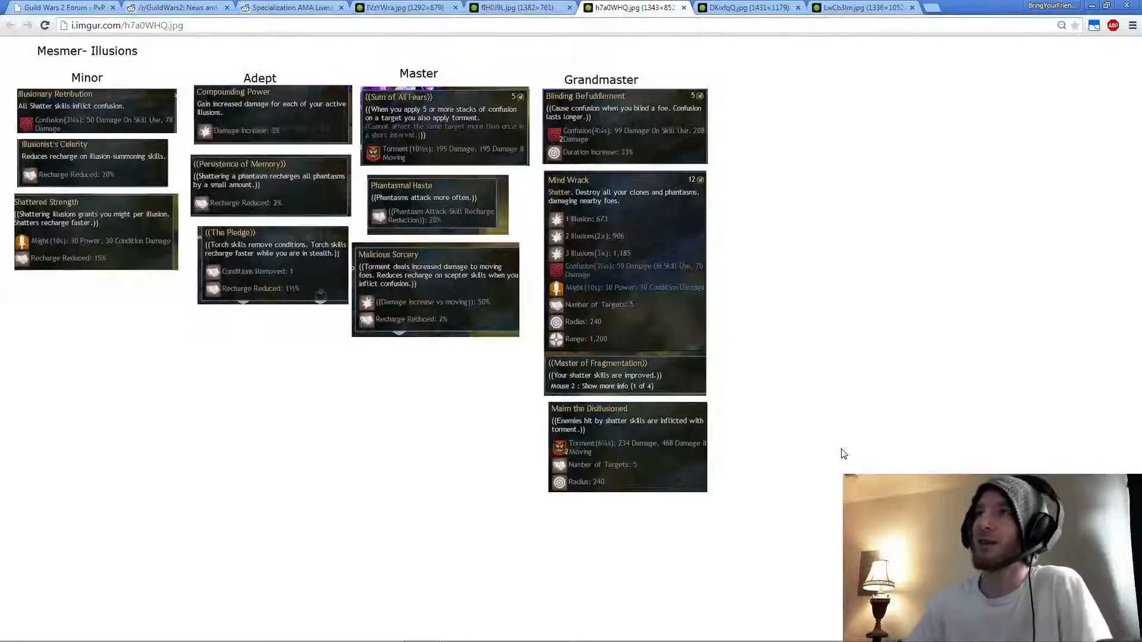
mouse_move(710, 496)
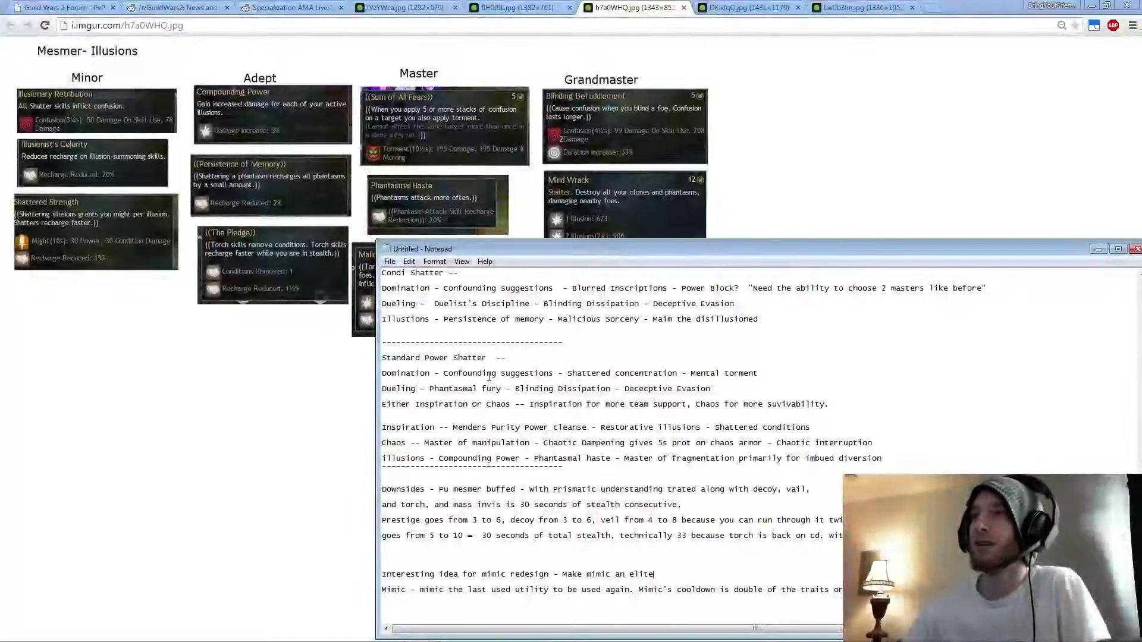
left_click(400, 8)
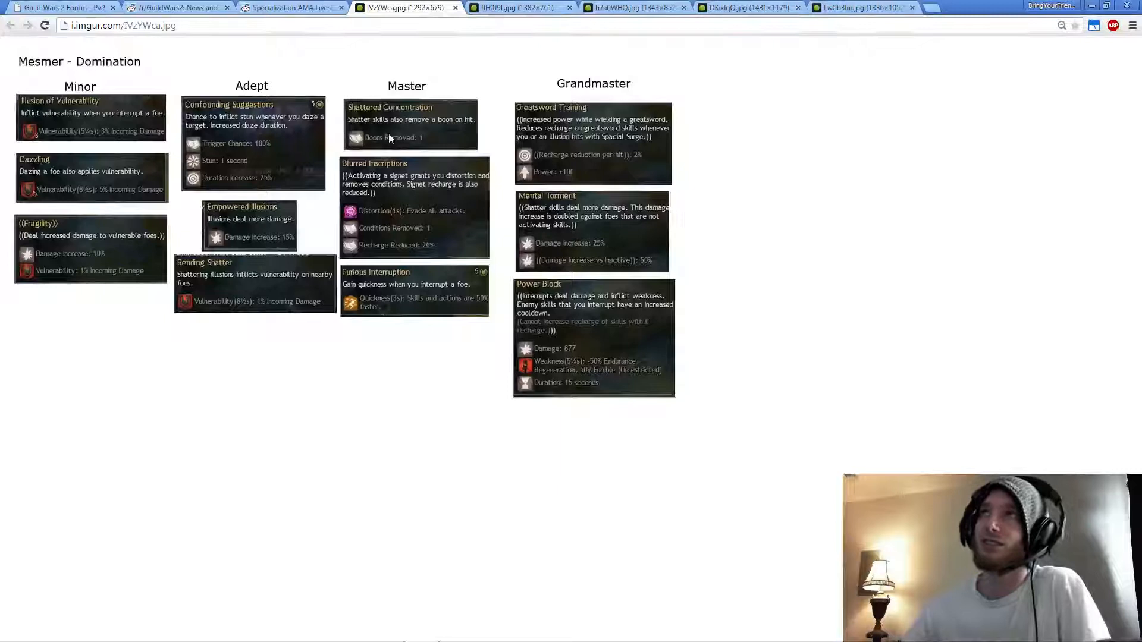
mouse_move(551, 233)
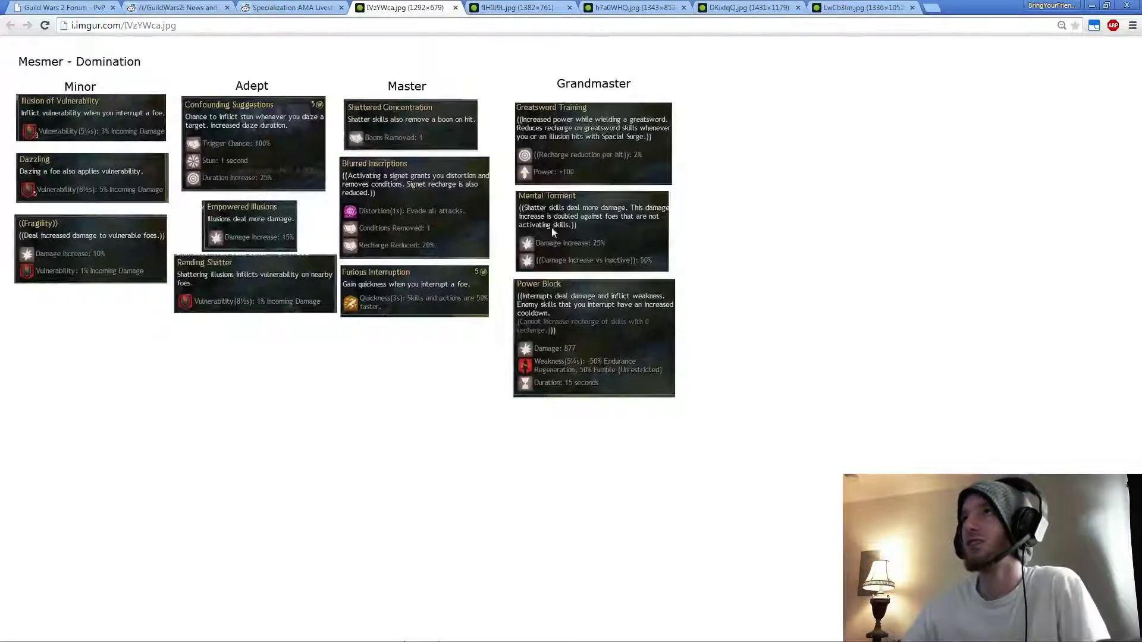
mouse_move(670, 264)
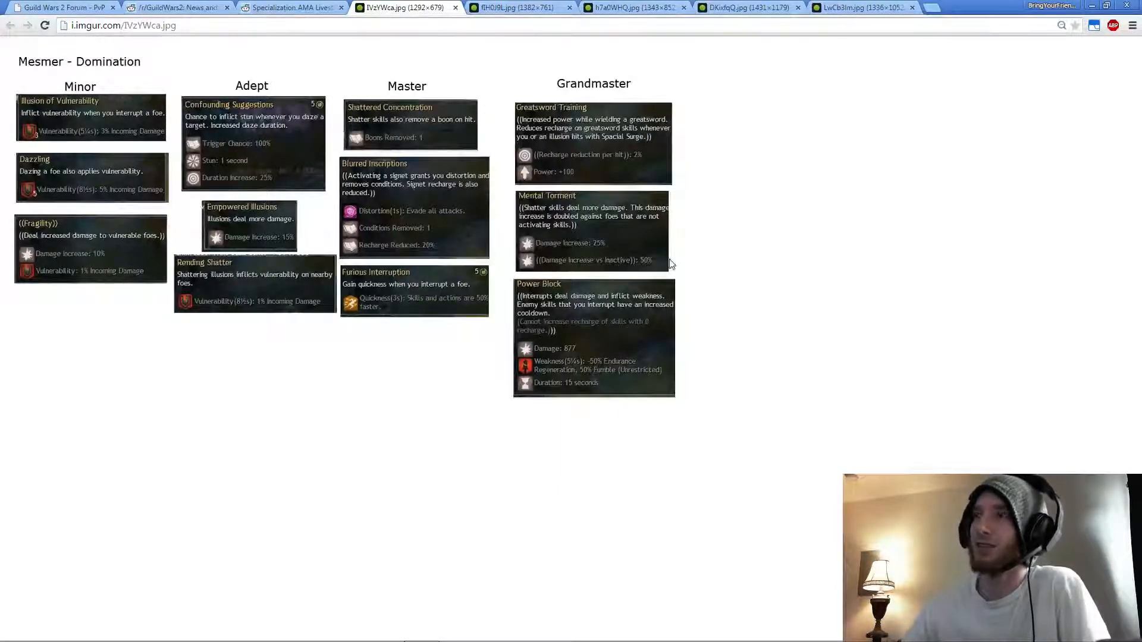
mouse_move(616, 271)
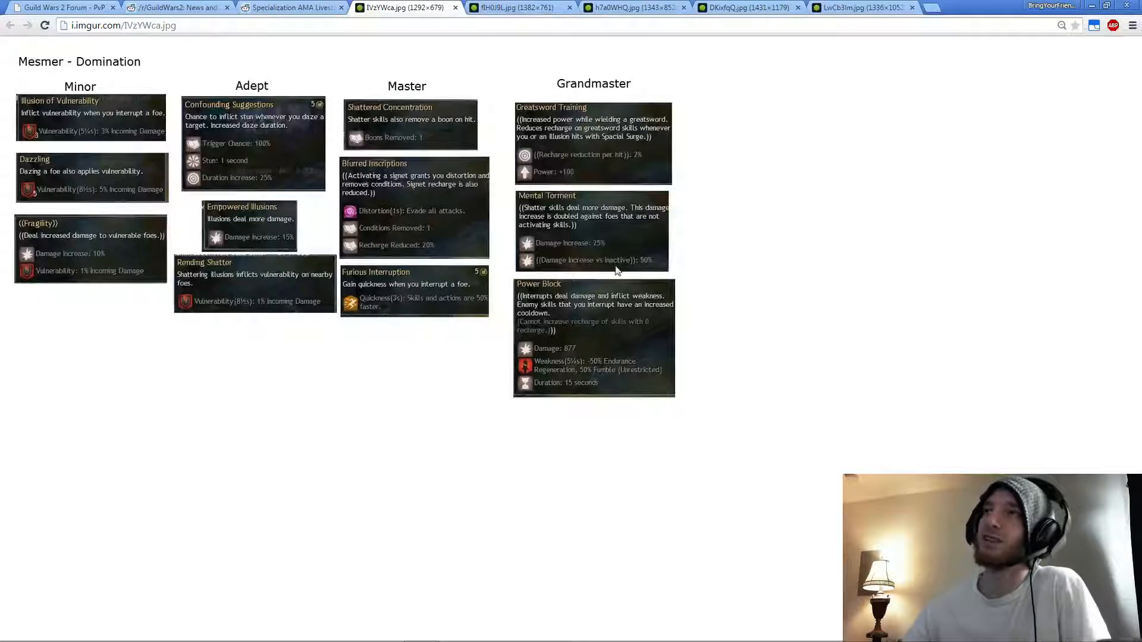
mouse_move(791, 273)
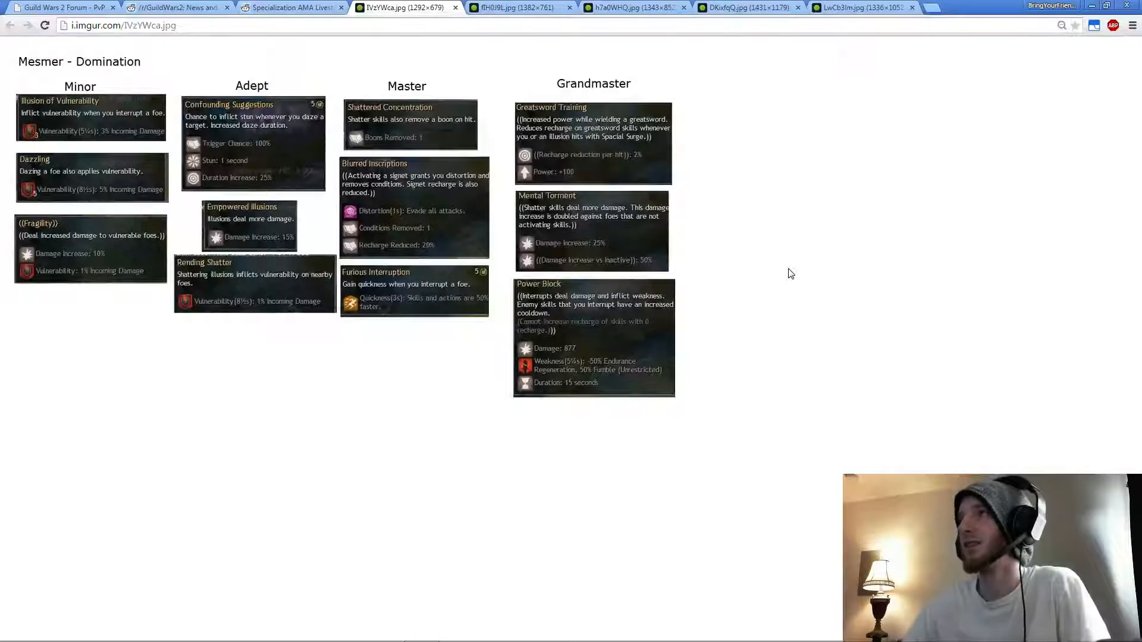
mouse_move(159, 132)
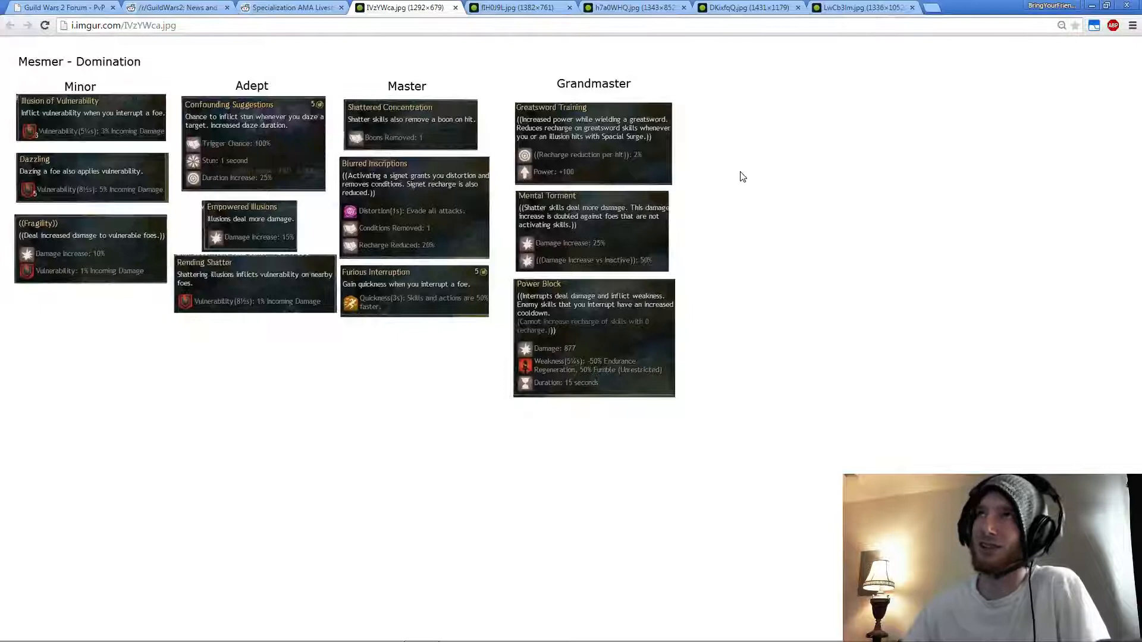
mouse_move(801, 256)
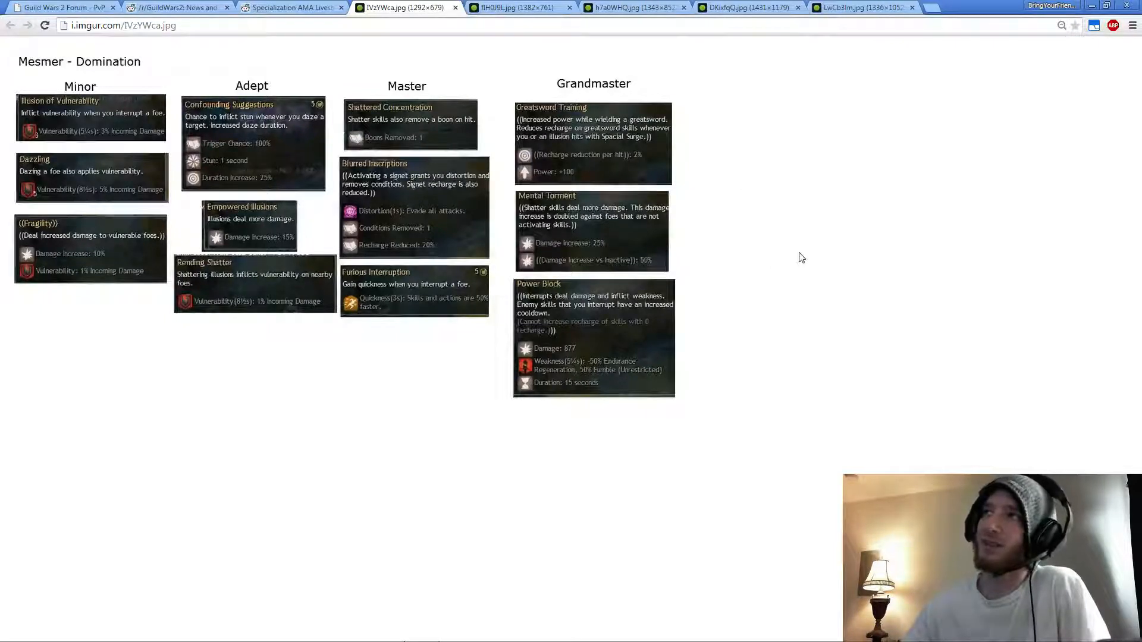
mouse_move(488, 204)
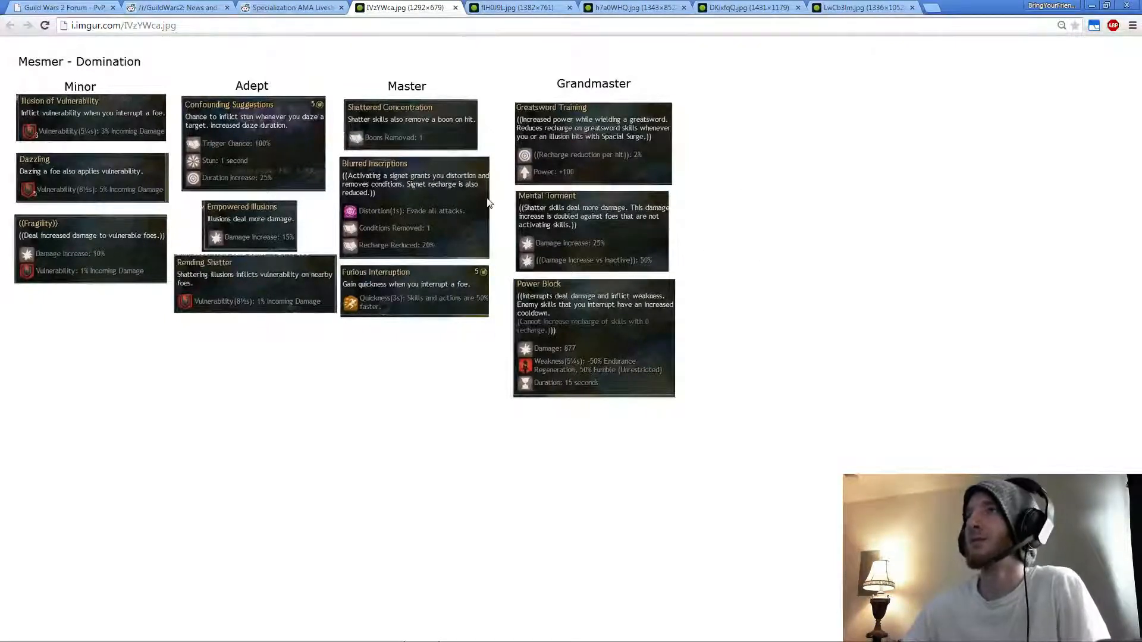
mouse_move(311, 171)
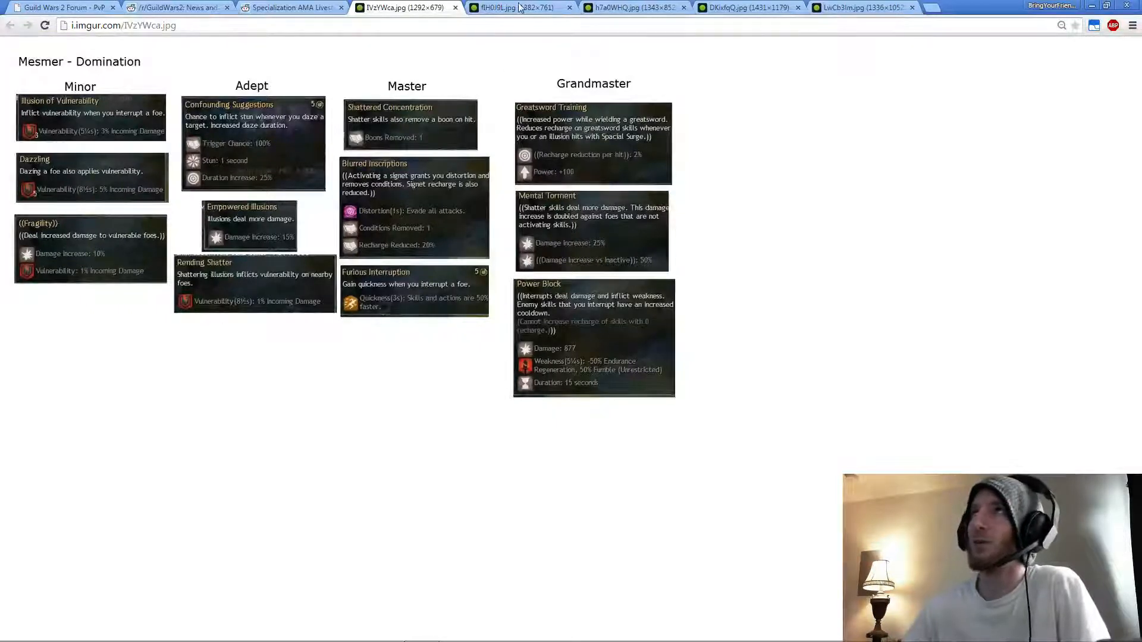
Switch from the Domination sheet to the Mesmer Dueling trait tab.
left_click(520, 8)
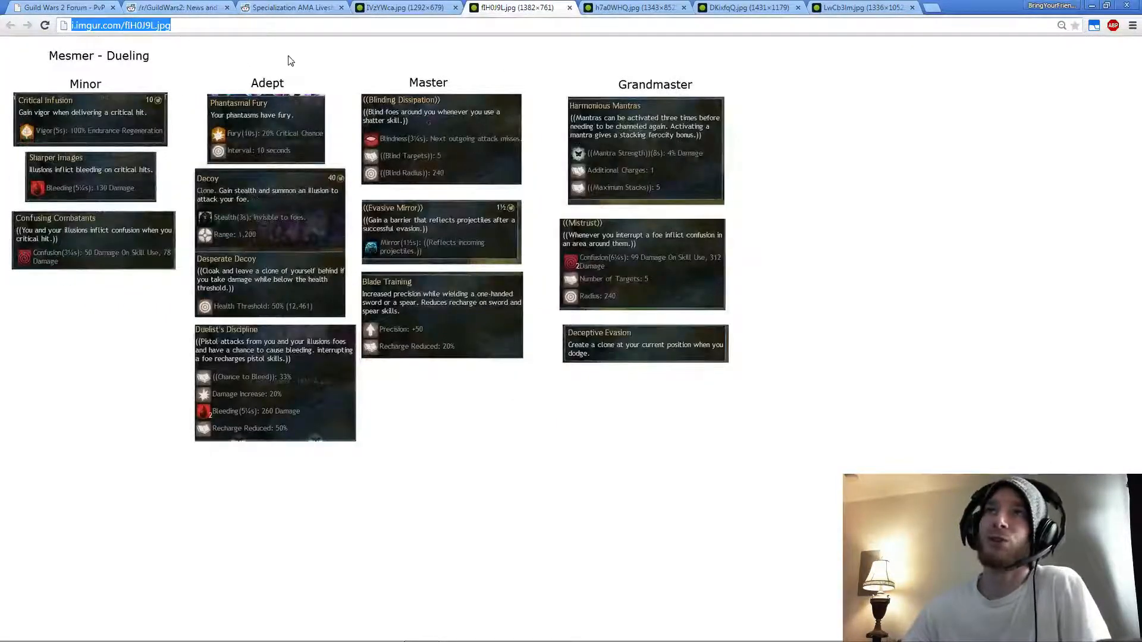
mouse_move(304, 57)
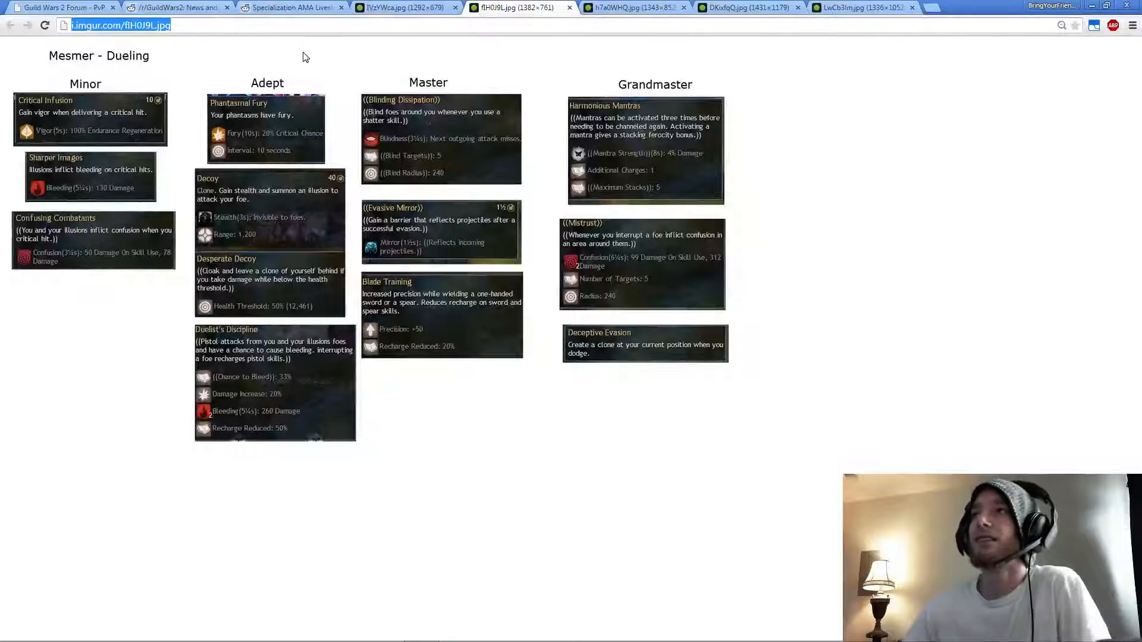
mouse_move(785, 321)
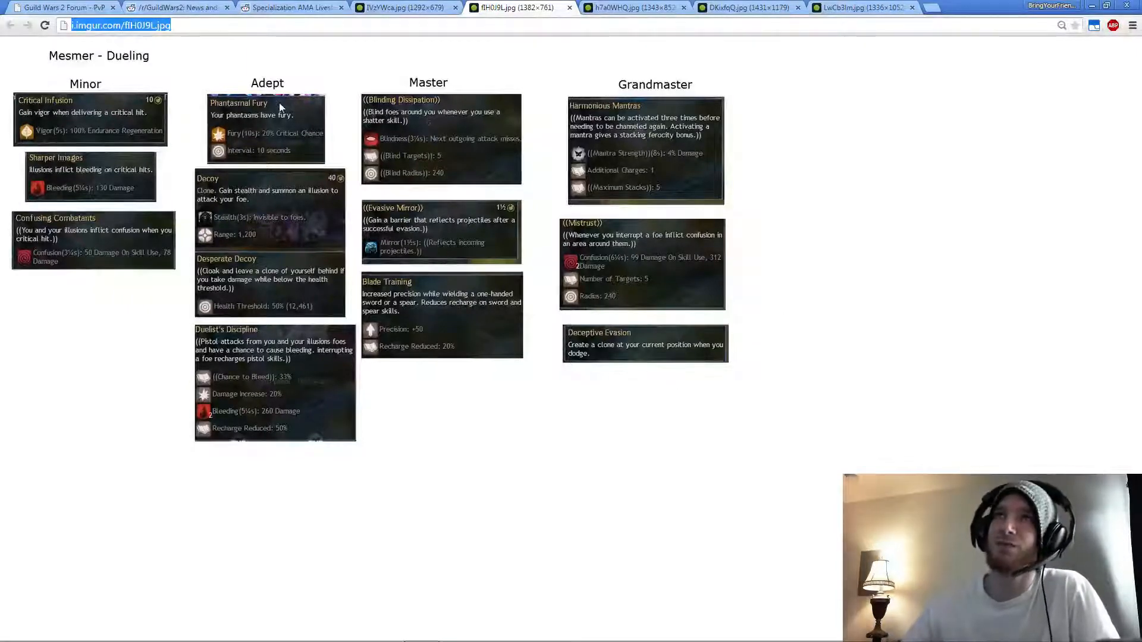
mouse_move(429, 159)
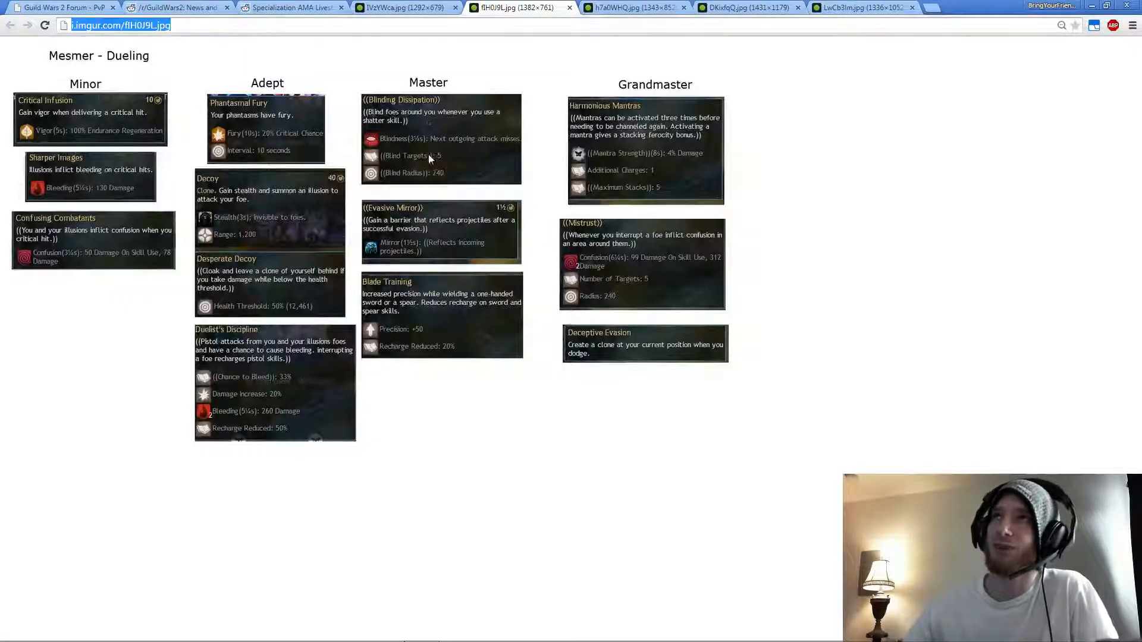
mouse_move(221, 78)
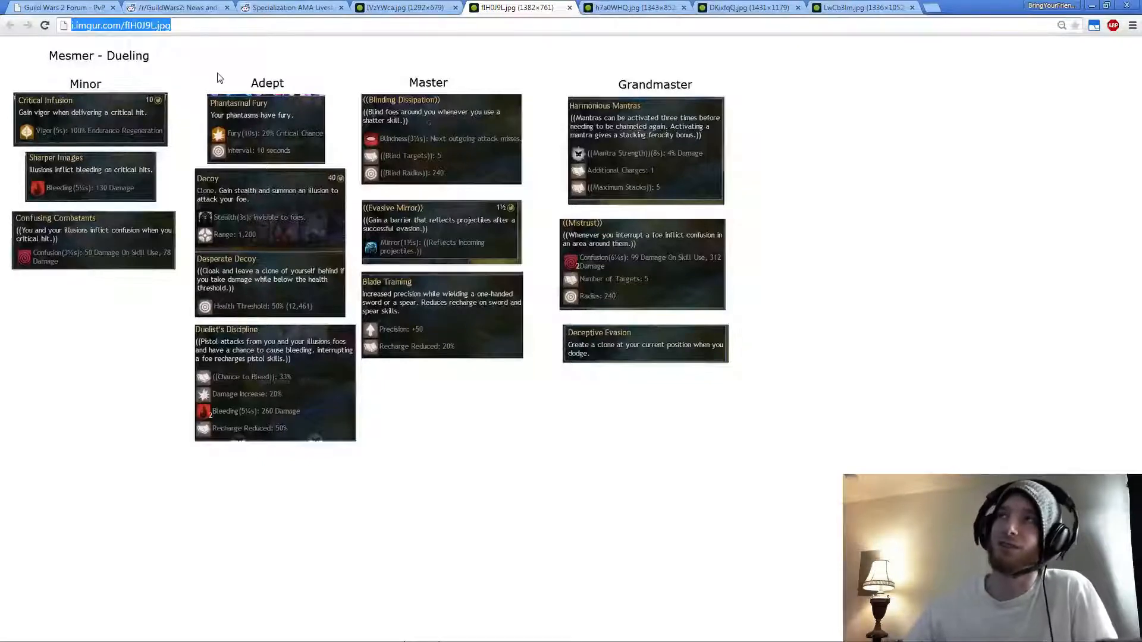
mouse_move(664, 396)
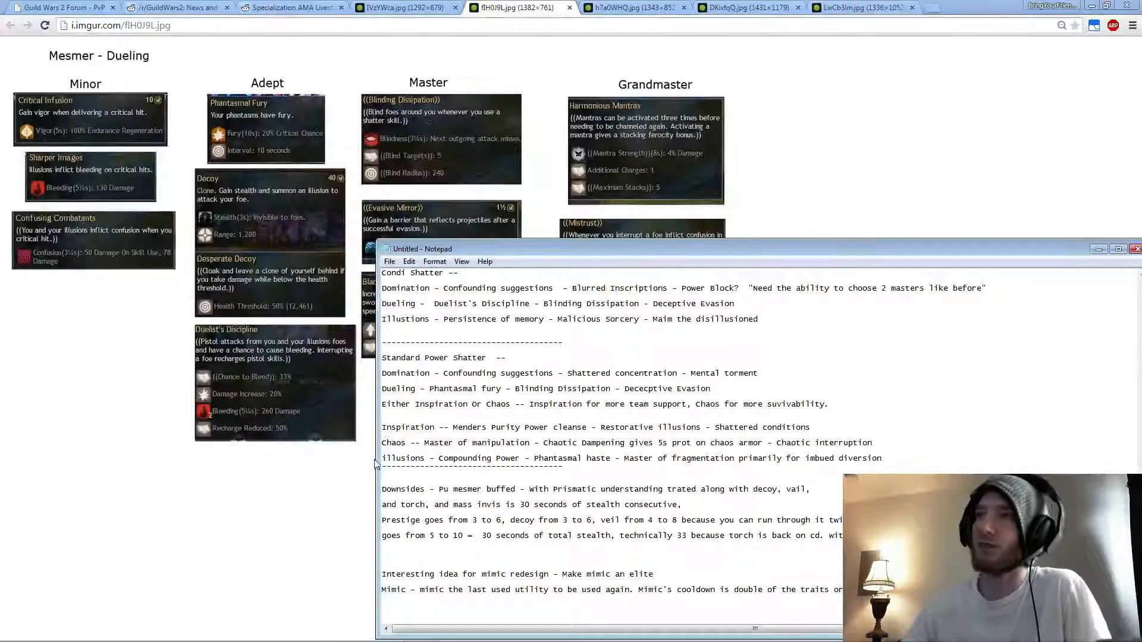
Switch to the h7a0WHQ.jpg tab showing the Mesmer Illusions traits.
left_click(633, 7)
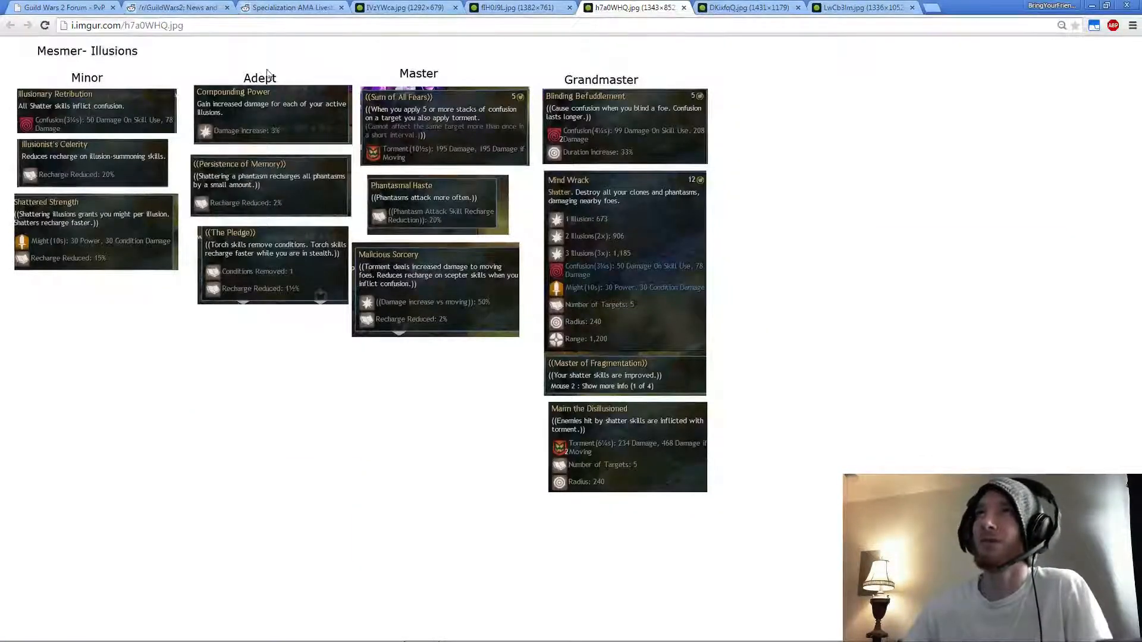
mouse_move(209, 78)
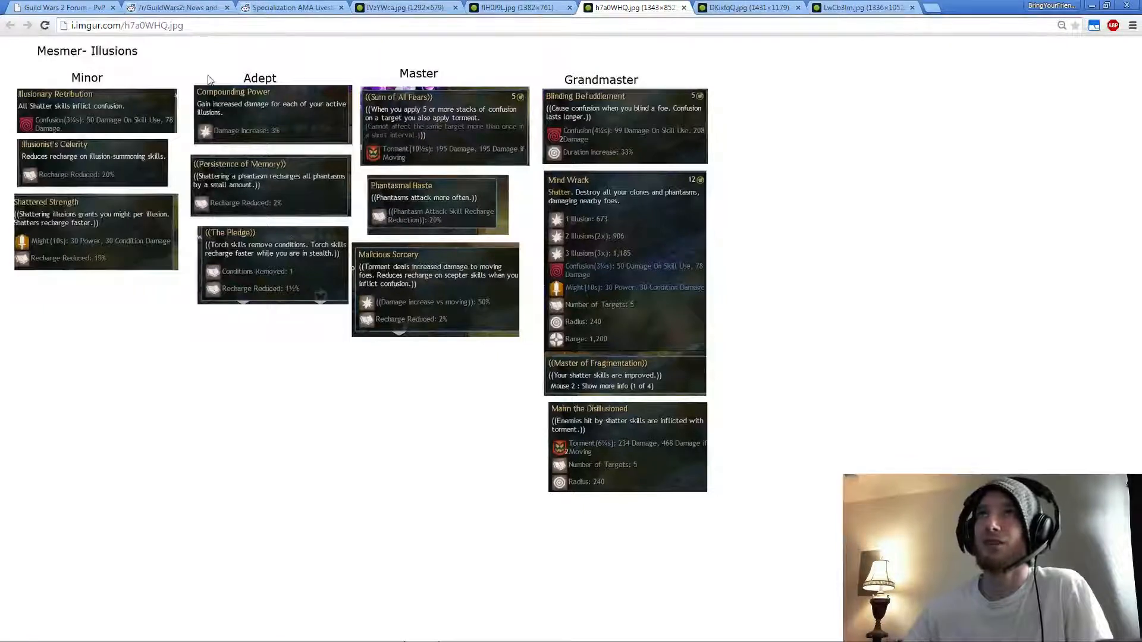
mouse_move(224, 150)
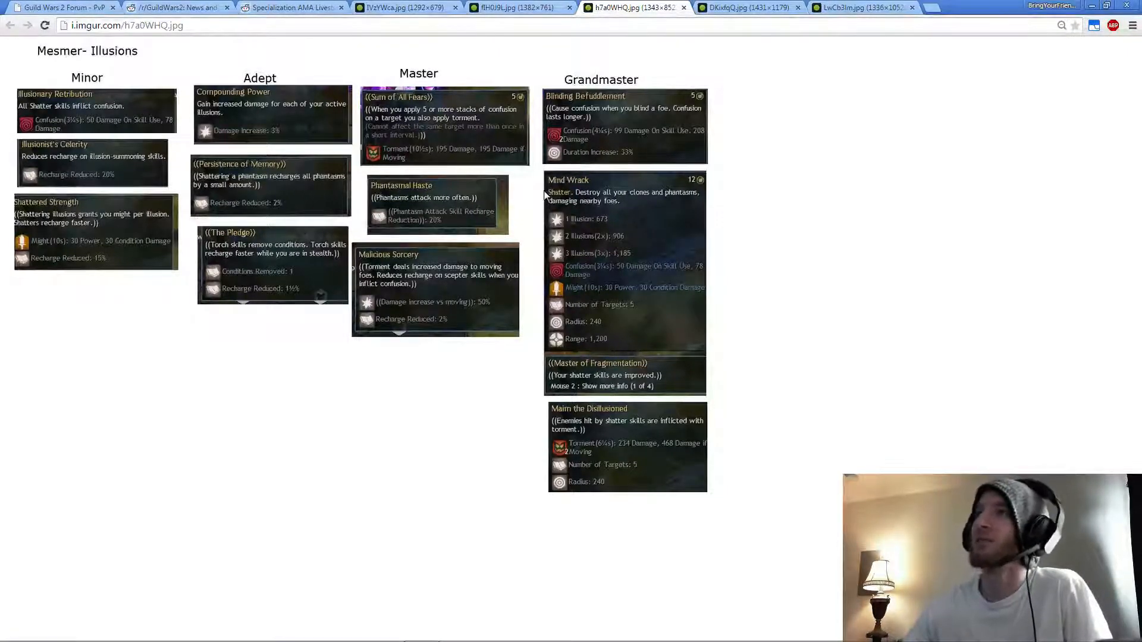
mouse_move(787, 375)
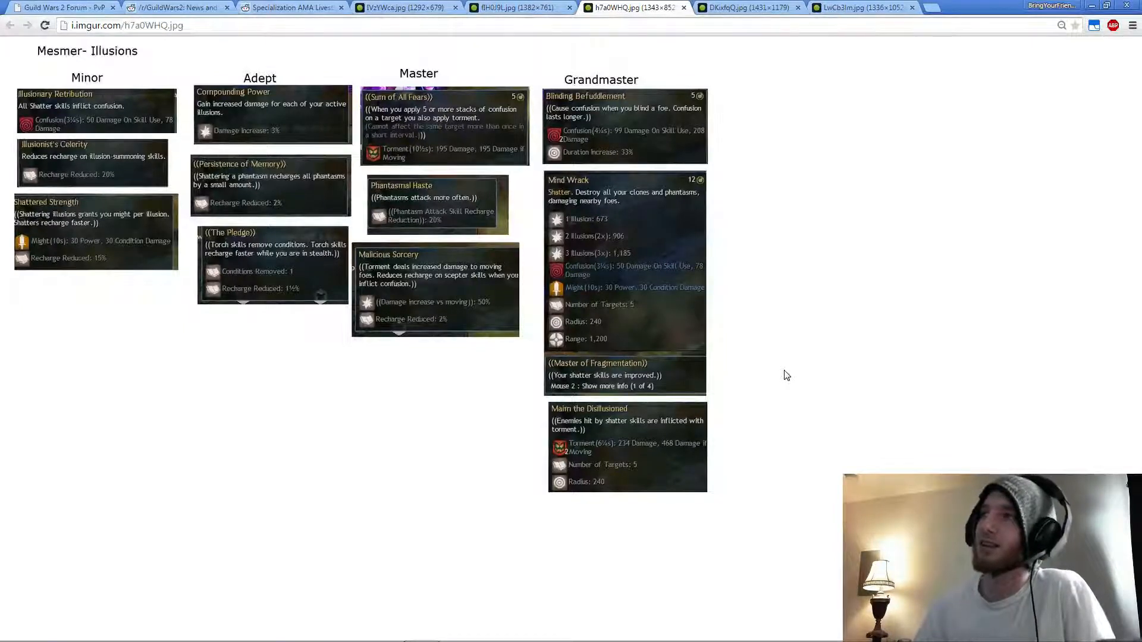
mouse_move(486, 177)
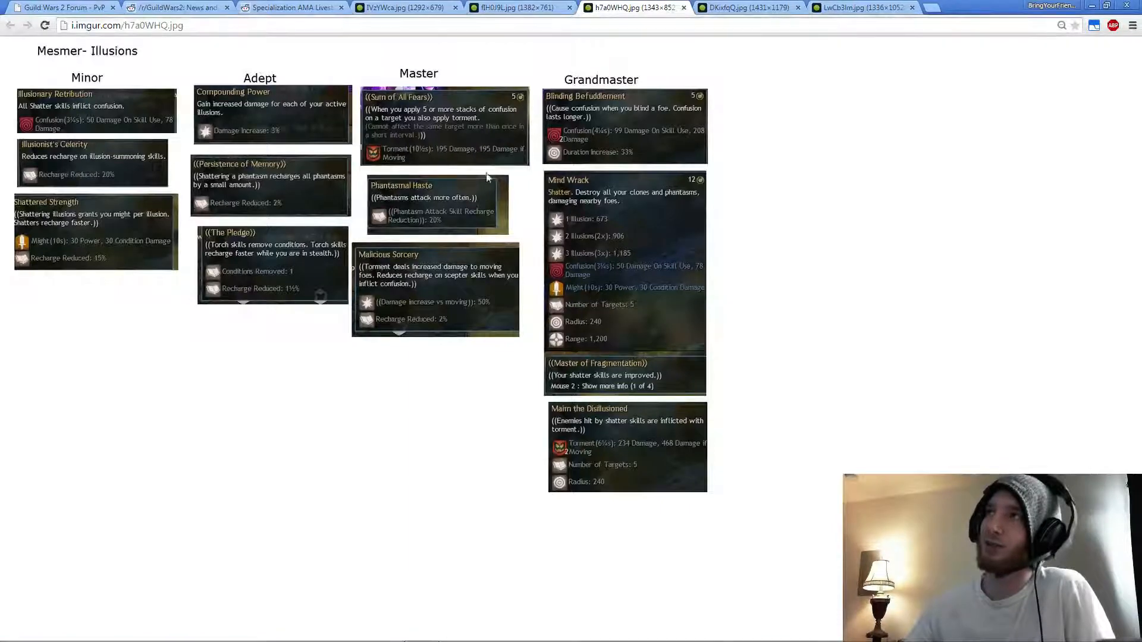
Switch to the DKixfqQ.jpg tab showing the Mesmer Chaos traits.
left_click(742, 8)
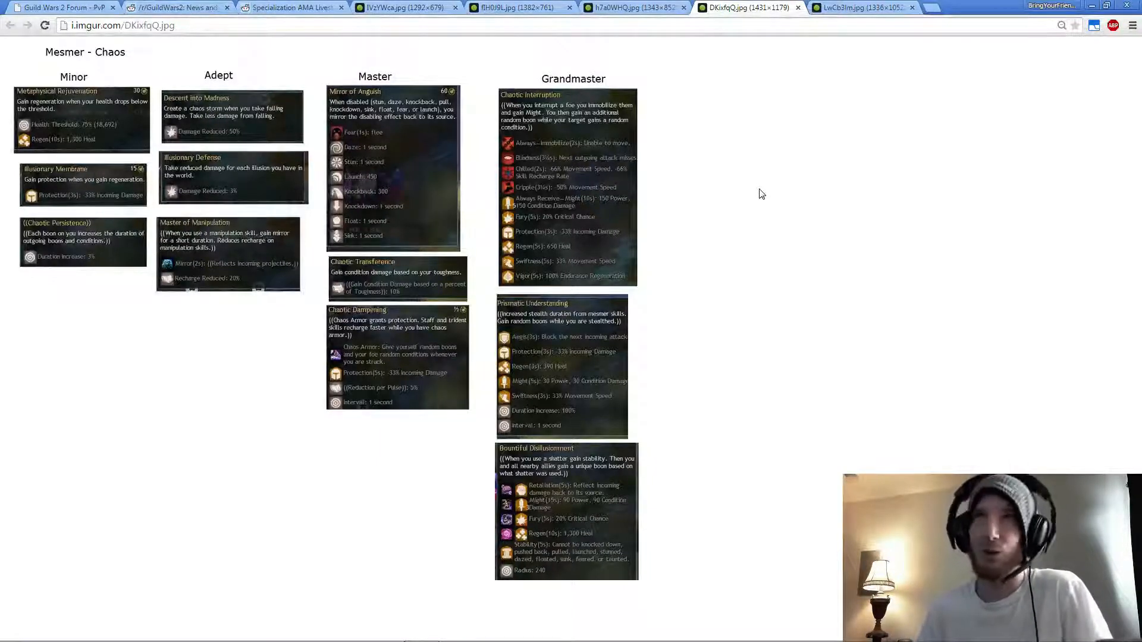
mouse_move(932, 428)
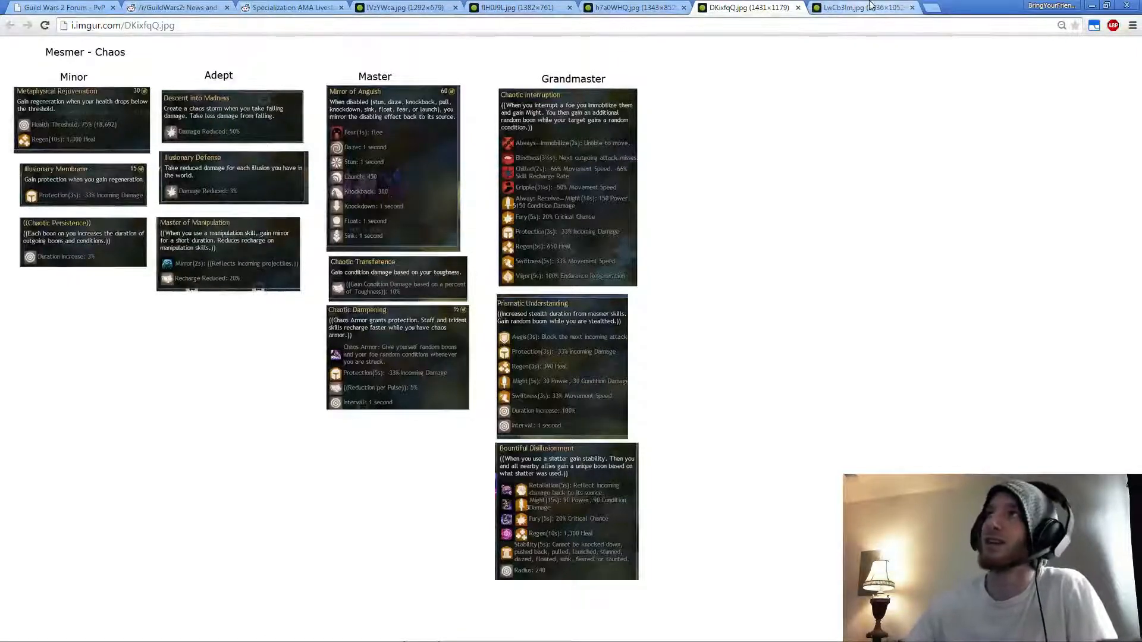
left_click(859, 8)
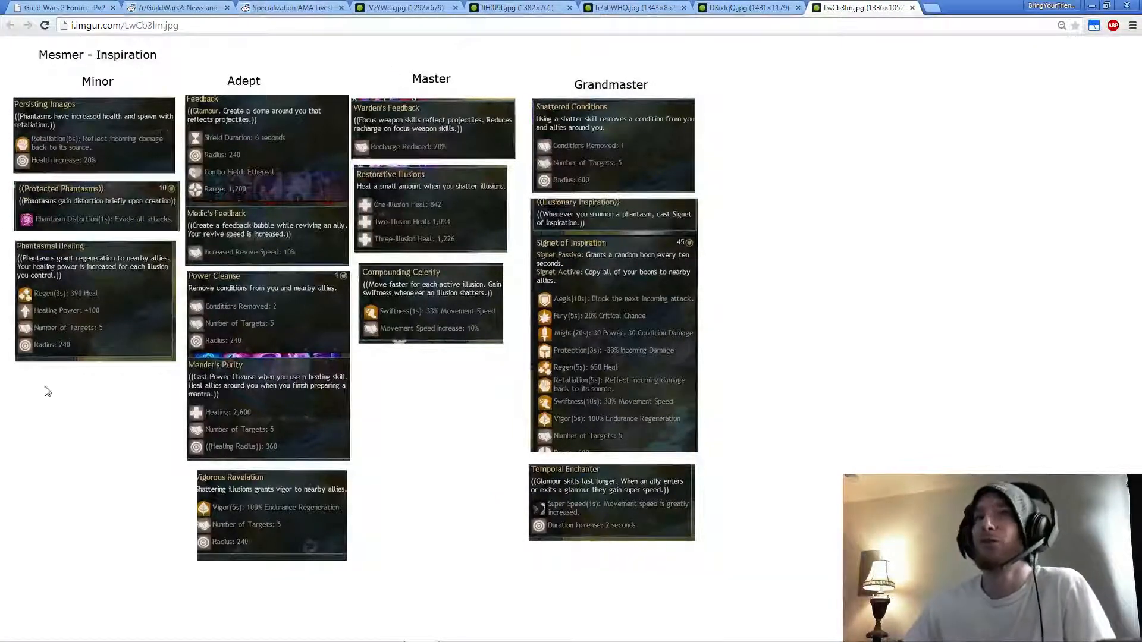
mouse_move(629, 153)
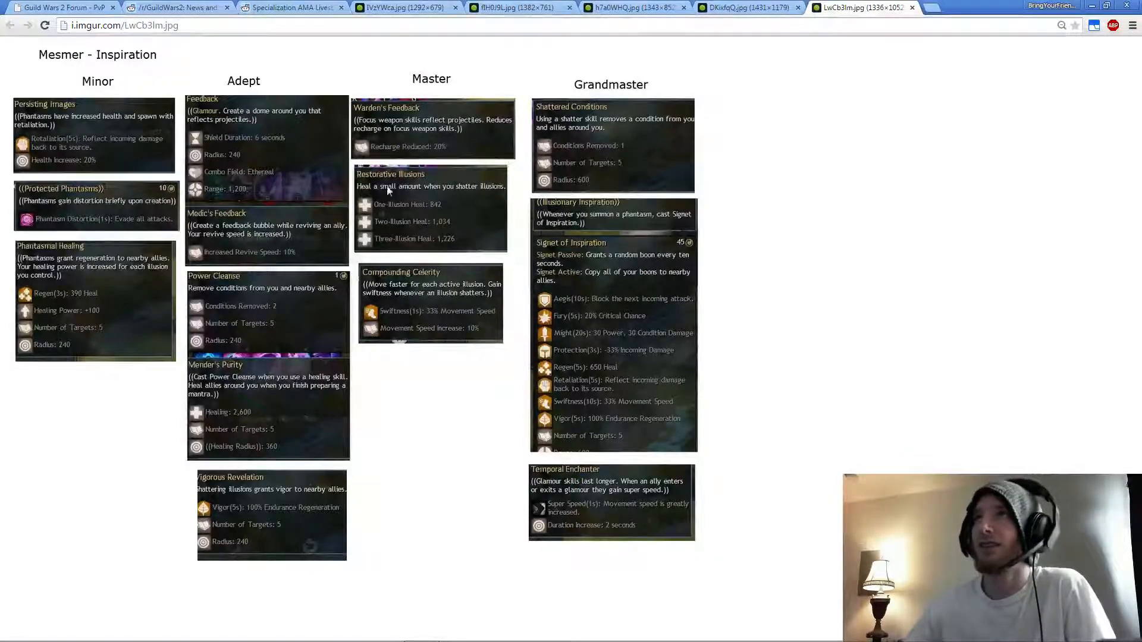
mouse_move(400, 299)
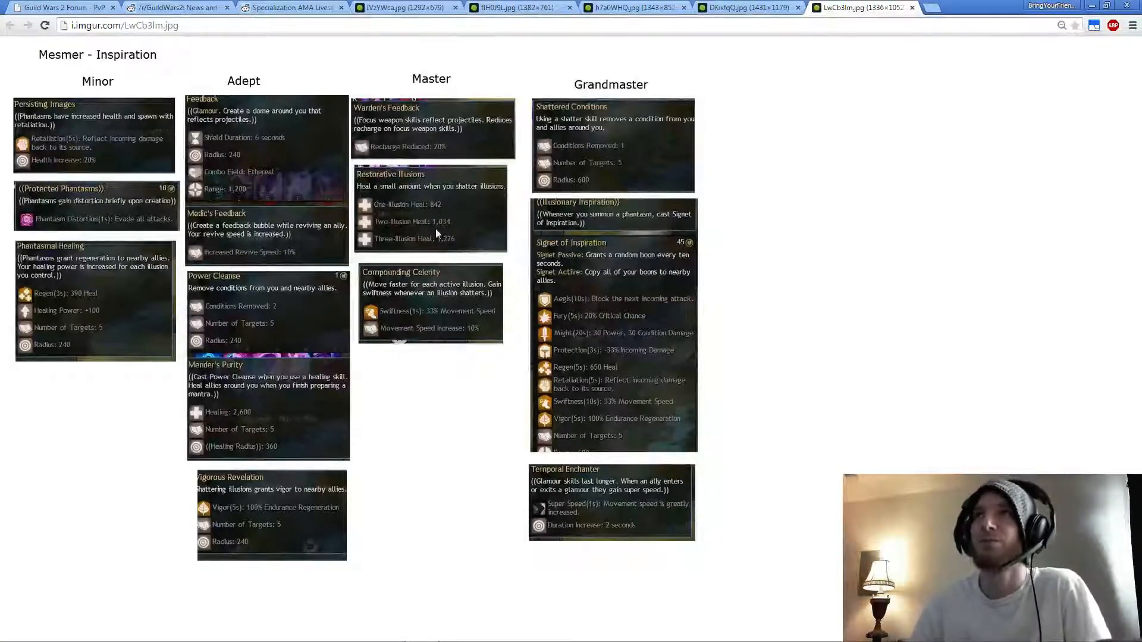
mouse_move(469, 209)
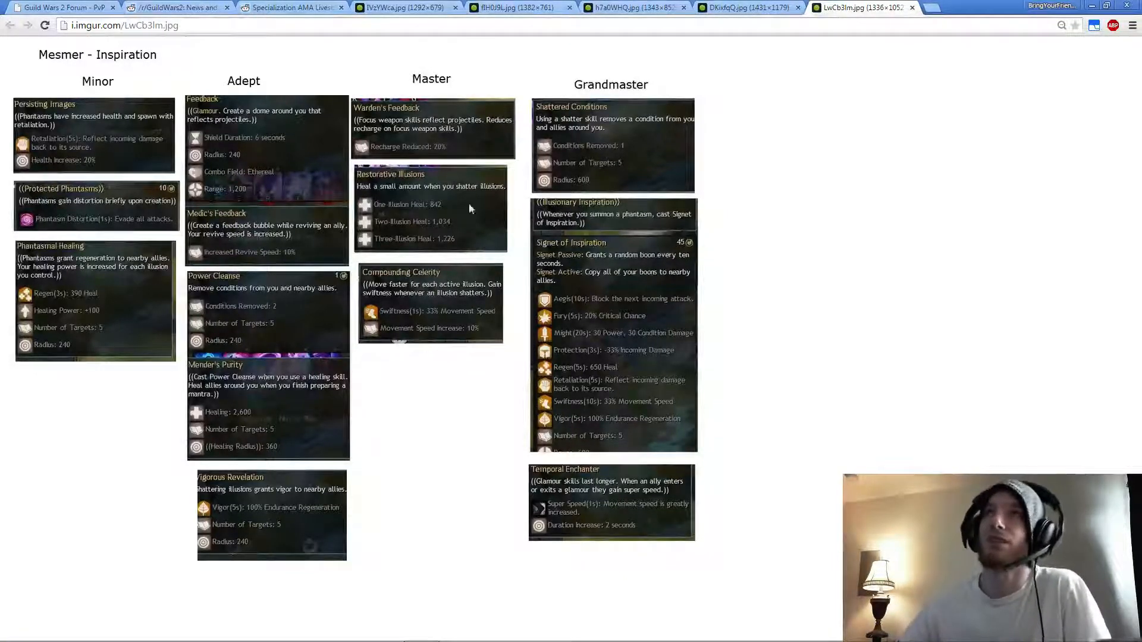
mouse_move(399, 330)
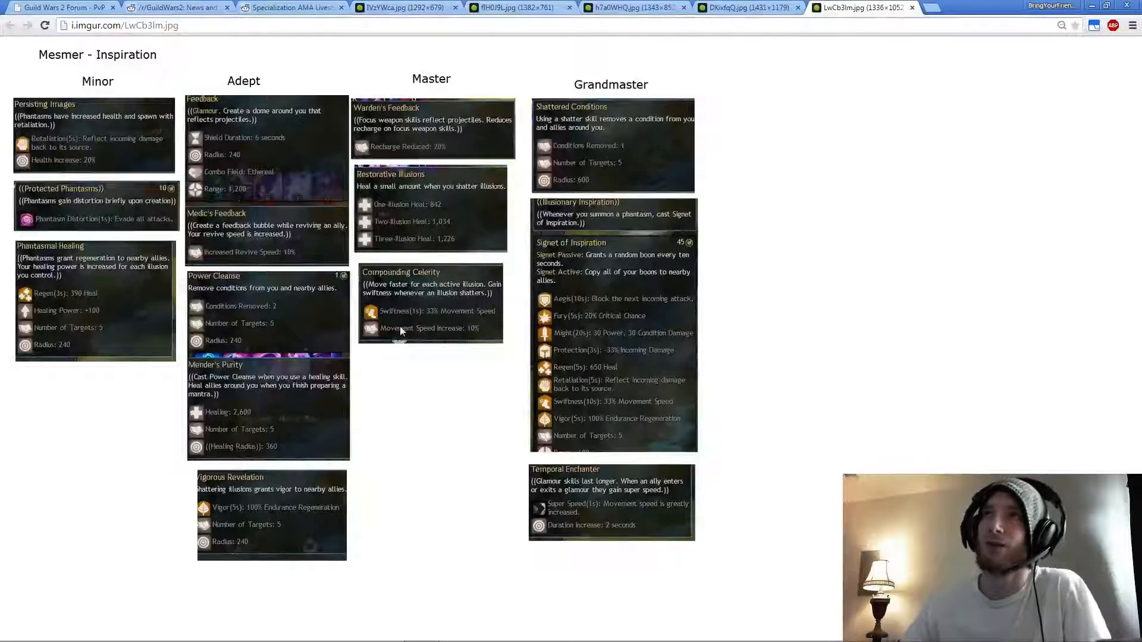
mouse_move(444, 333)
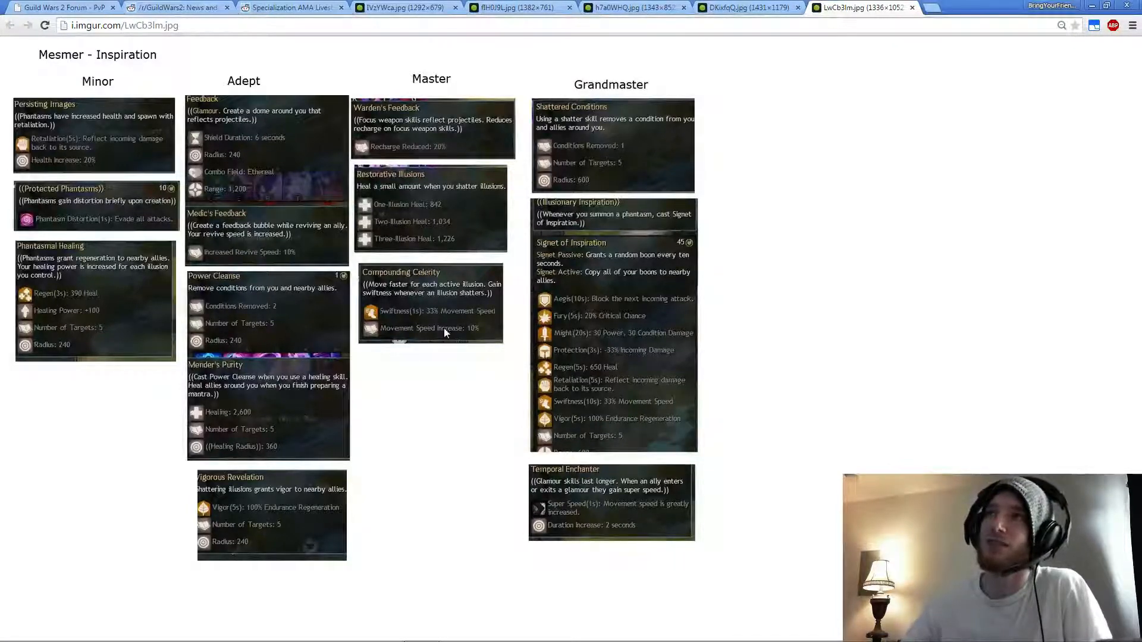
mouse_move(328, 296)
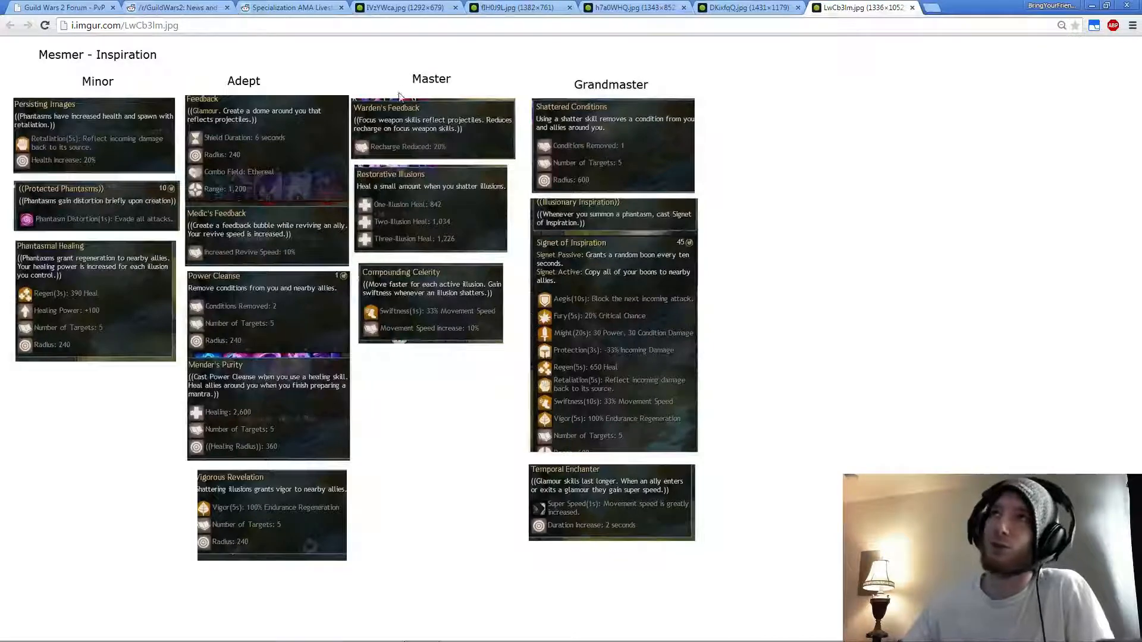
left_click(6, 629)
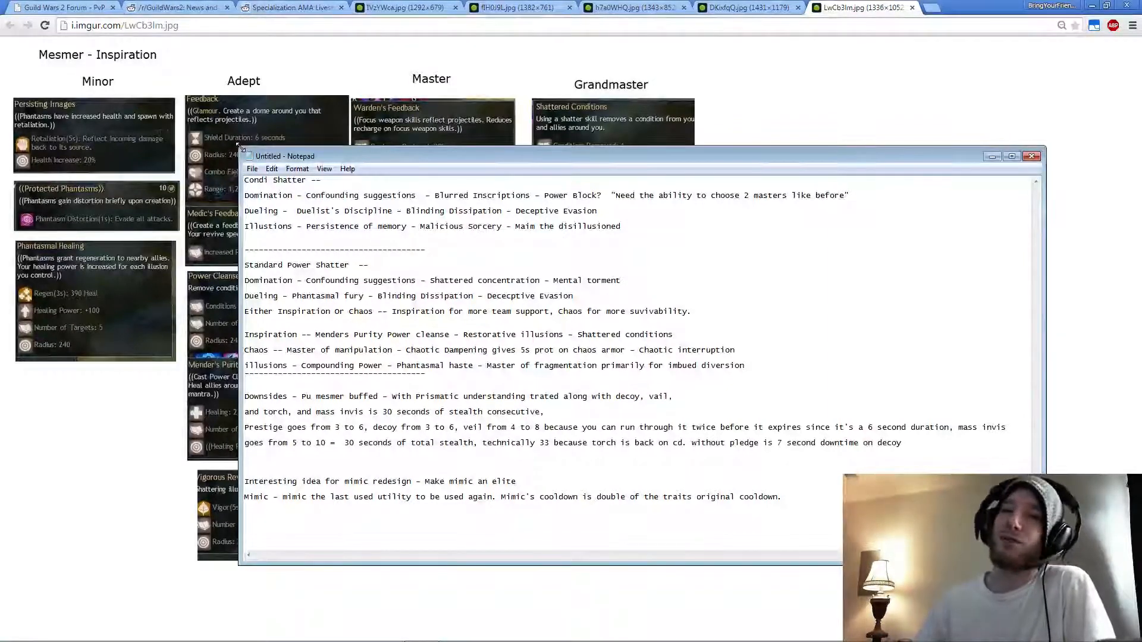
Leave the shatter build notes for the h7a0WHQ.jpg Illusions tab.
left_click(626, 7)
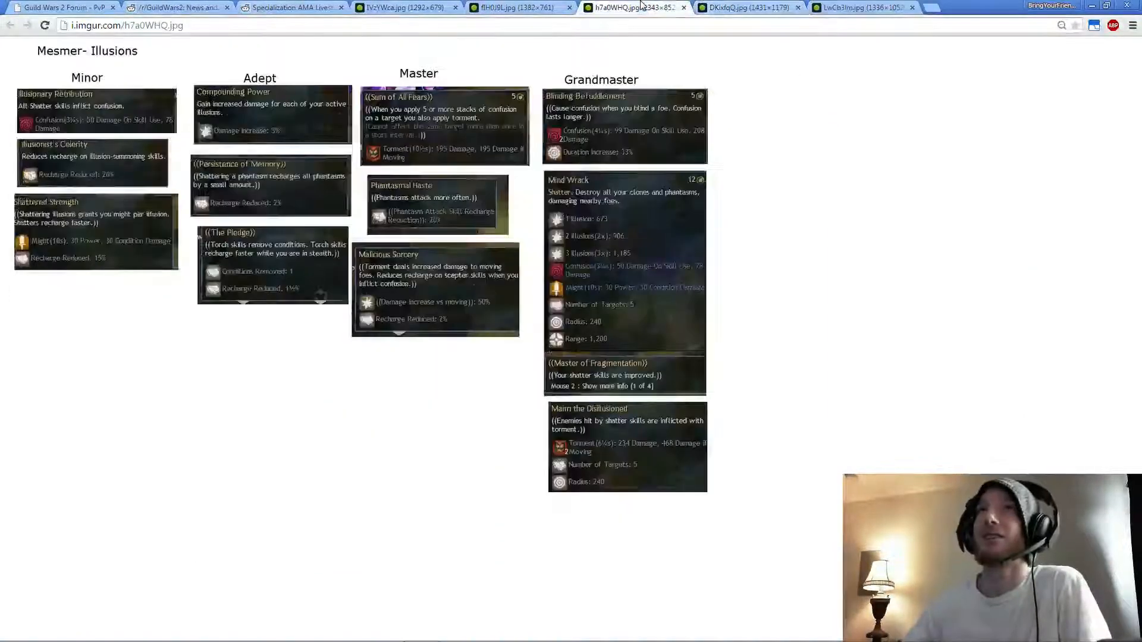
Switch to the DKixfqQ.jpg tab with the Mesmer Chaos trait sheet.
left_click(742, 7)
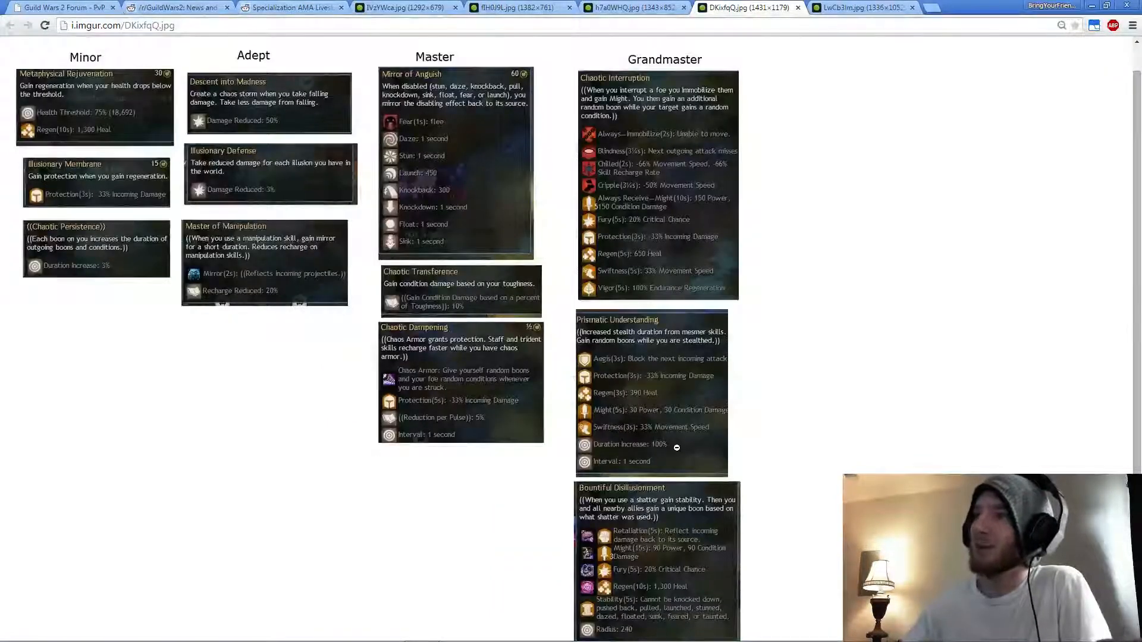
mouse_move(674, 334)
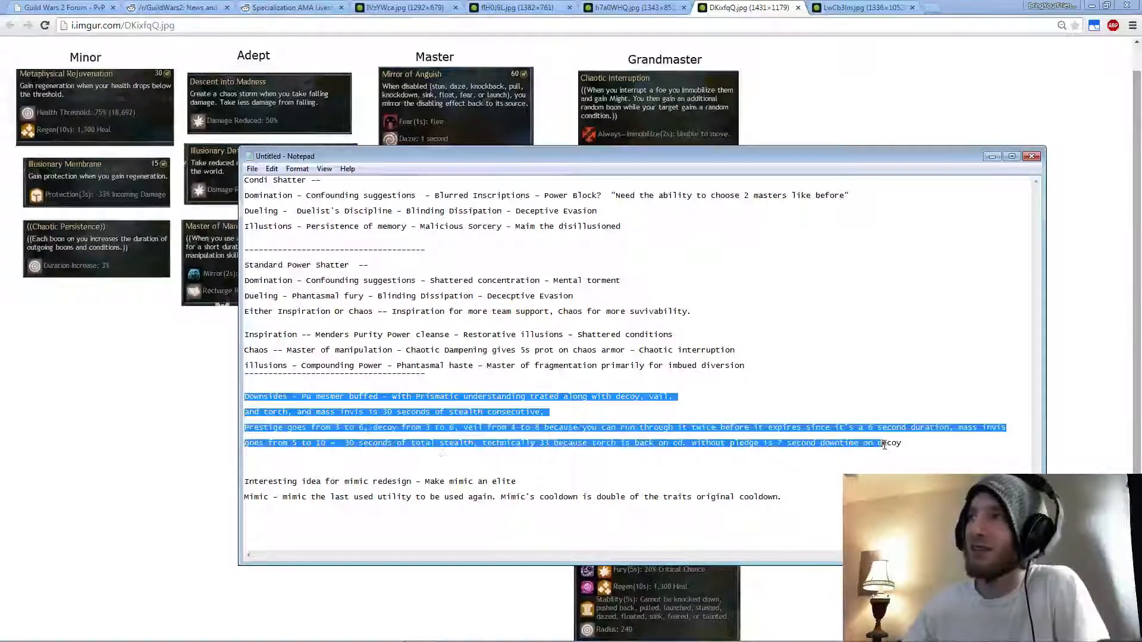
left_click(902, 443)
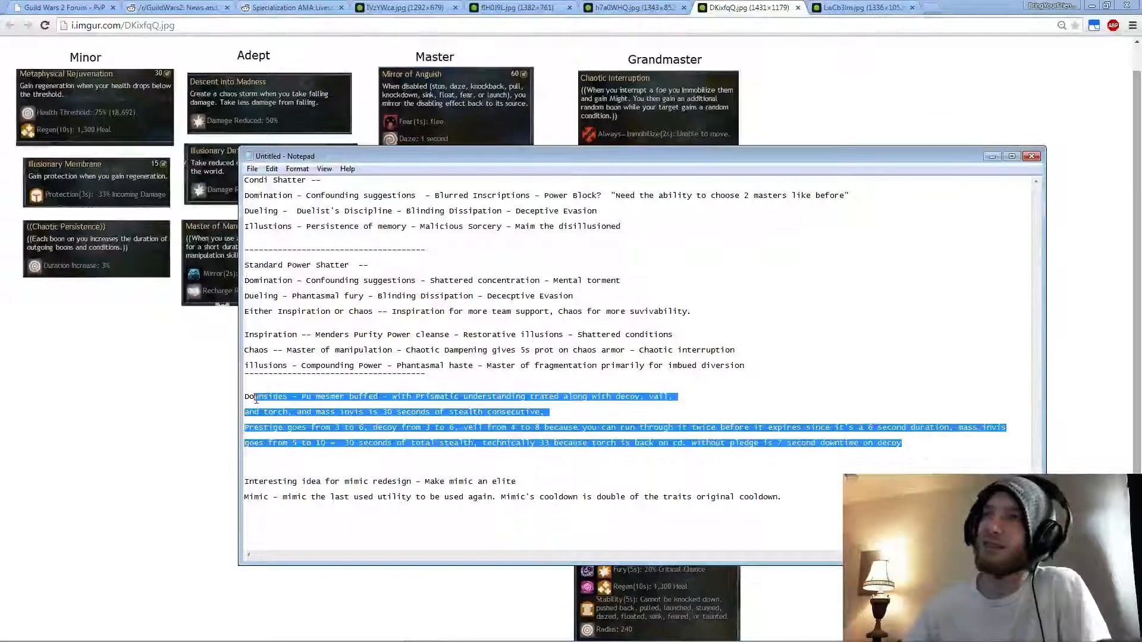
left_click(599, 412)
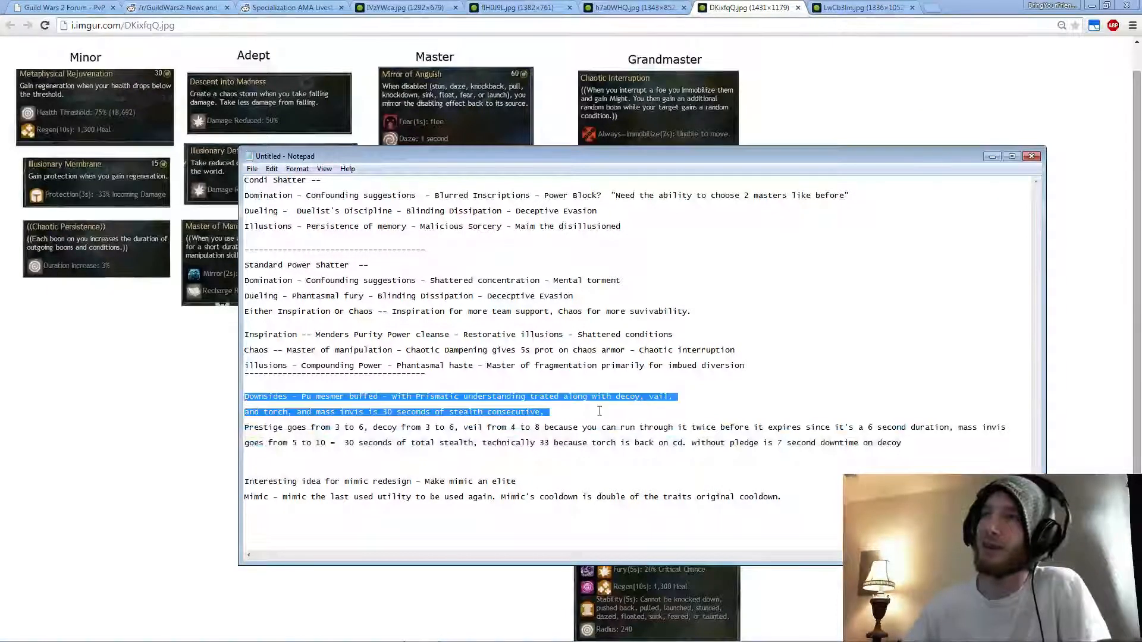
left_click(903, 442)
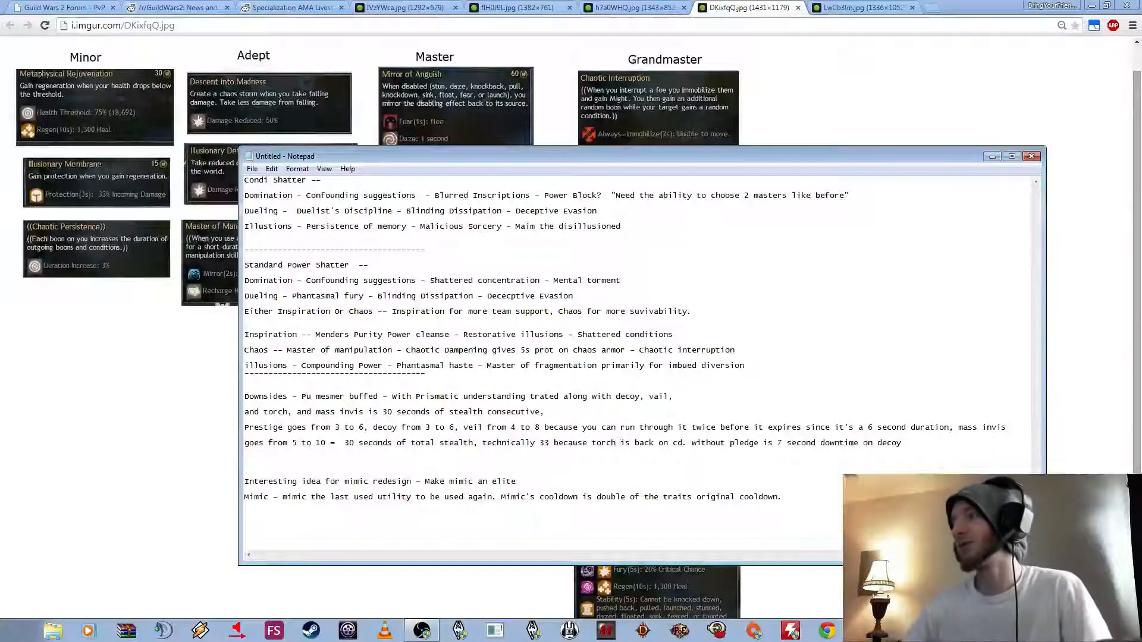
left_click(801, 497)
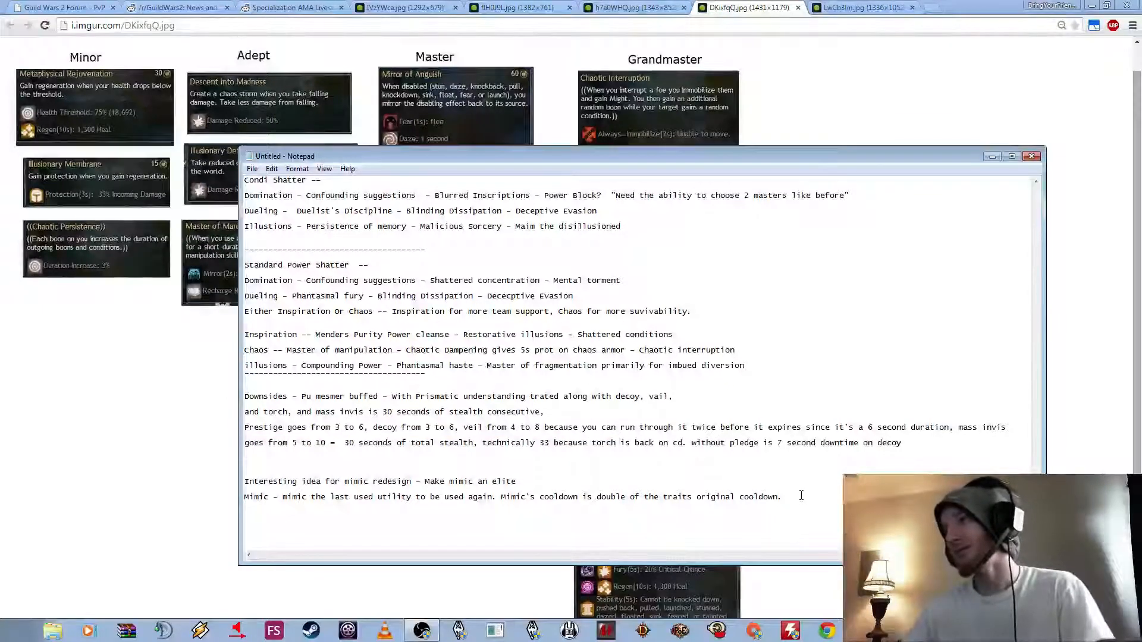
double_click(254, 481)
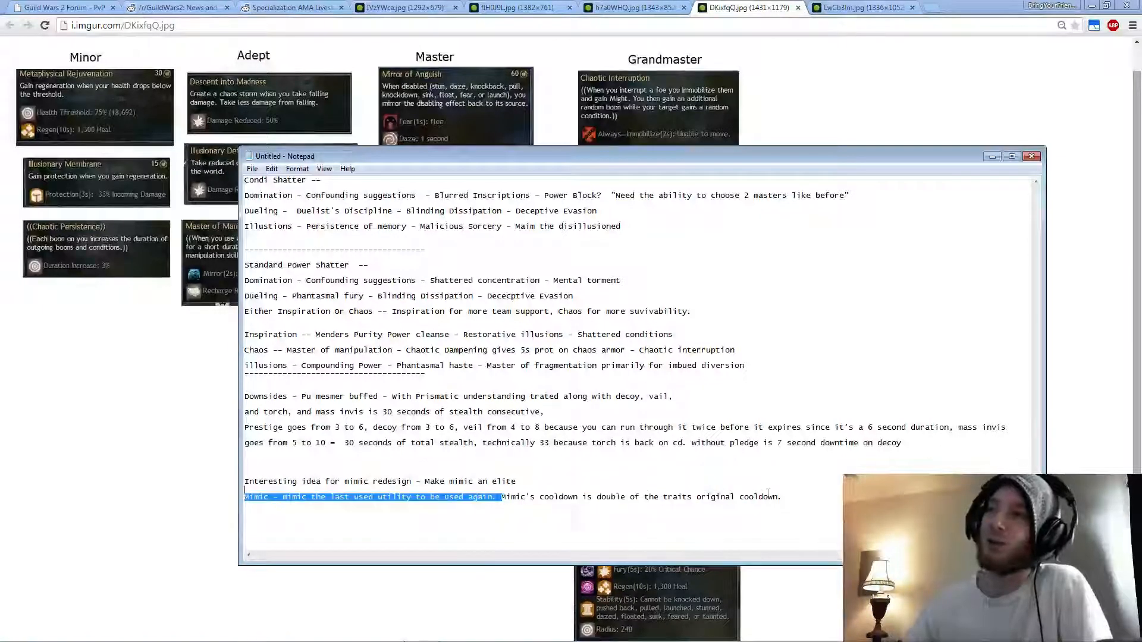
left_click(781, 496)
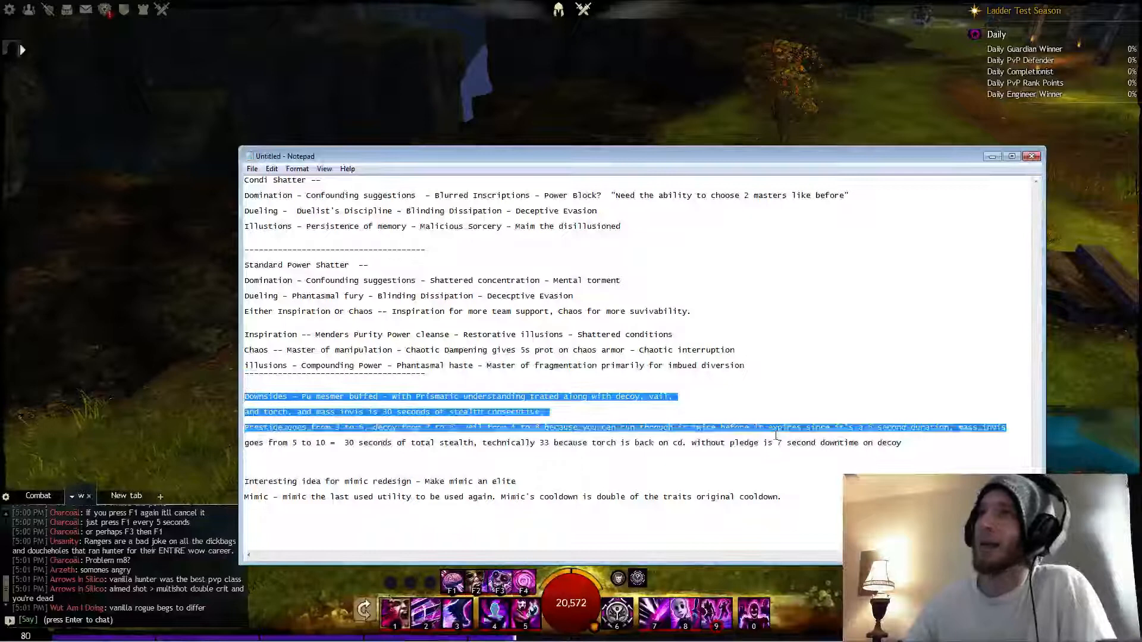
Leave Guild Wars 2 and return to the Mesmer Illusions trait sheet.
left_click(928, 450)
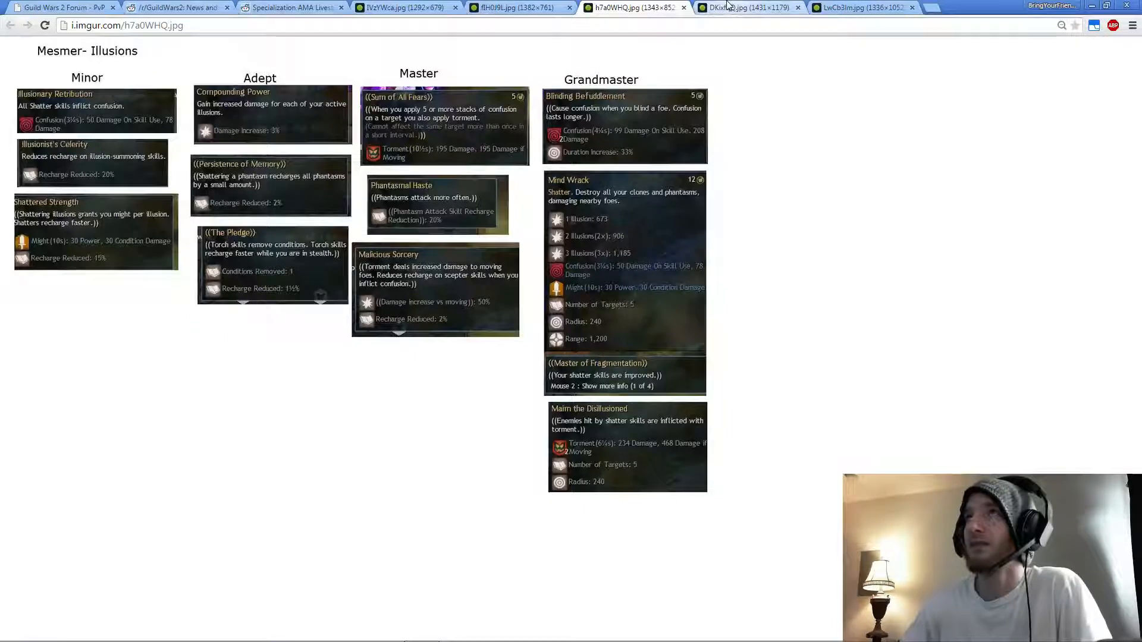
Show the Chaos sheet (DKixfqQ.jpg), then switch to the Inspiration sheet (LwCb3lm.jpg).
left_click(743, 7)
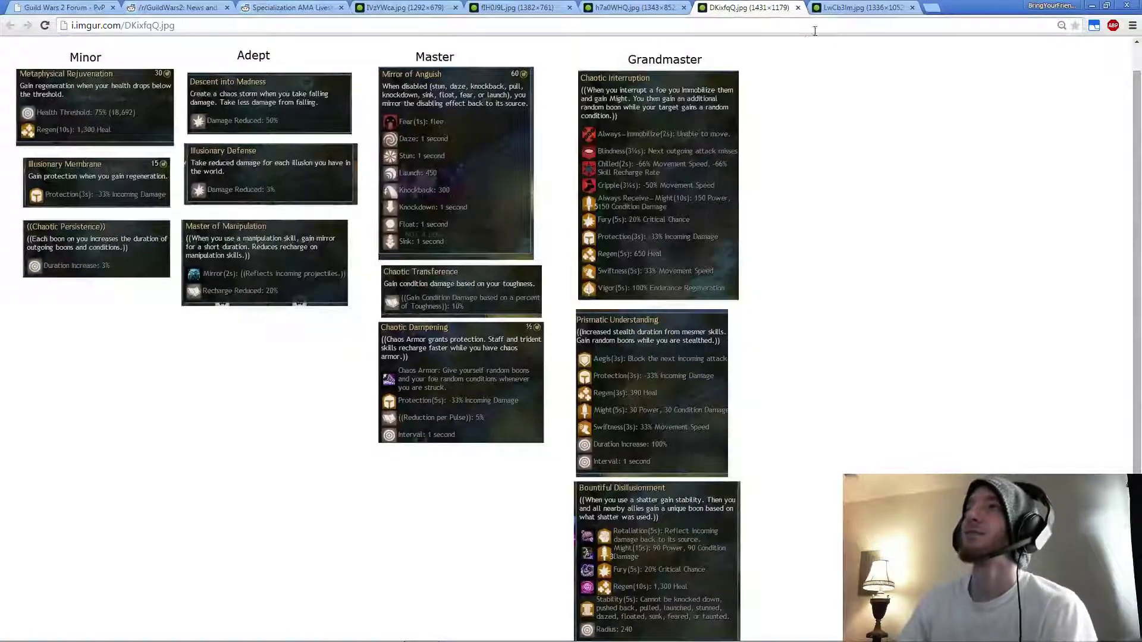
left_click(862, 8)
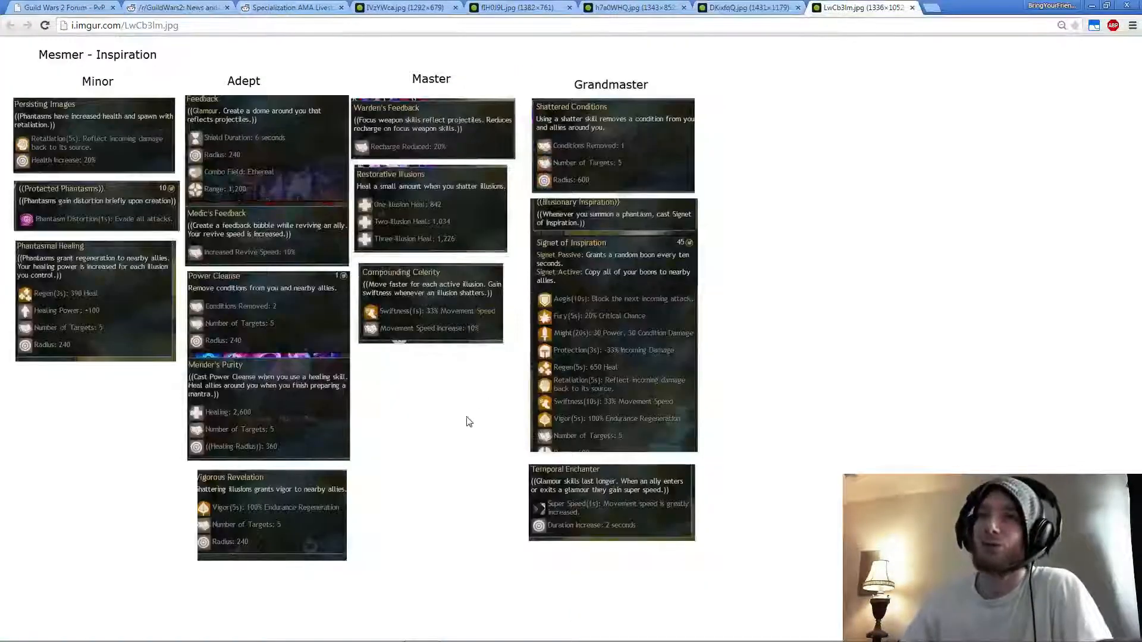
mouse_move(700, 444)
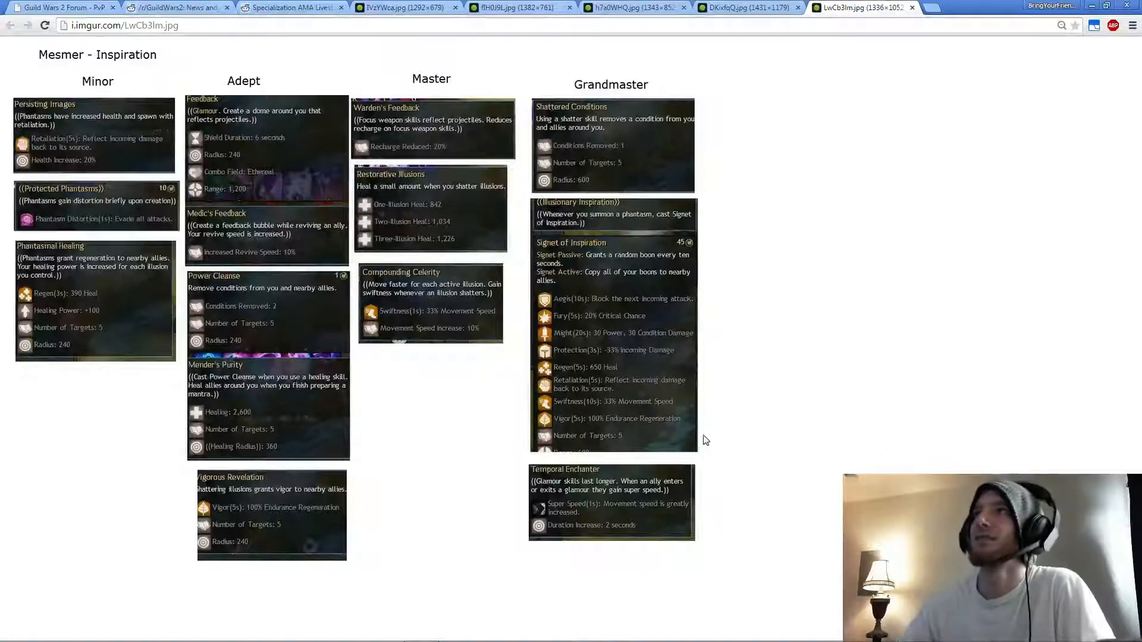
View the Dueling (fIH0J9L.jpg) and Domination (IVzYWca.jpg) sheets, then open the Windows Start menu.
left_click(510, 8)
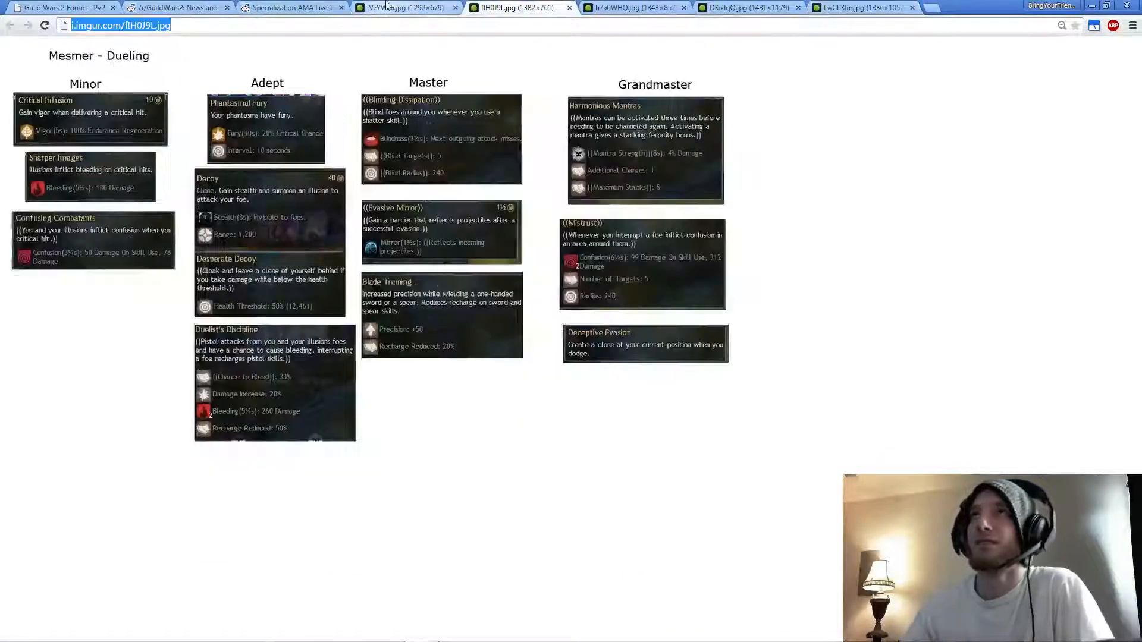
left_click(400, 8)
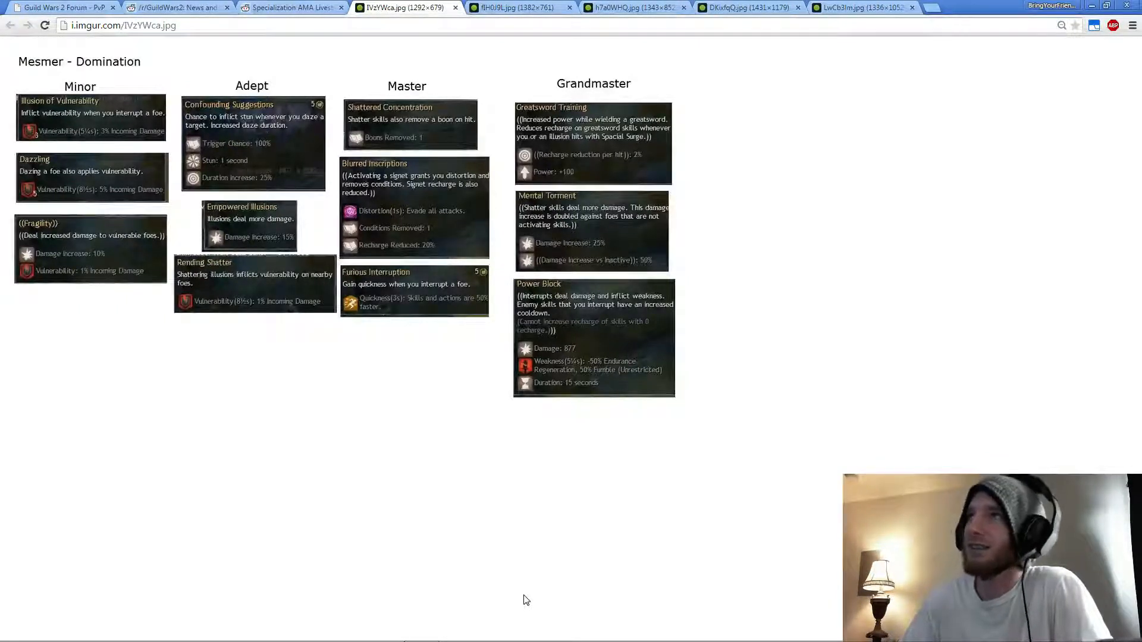
left_click(8, 636)
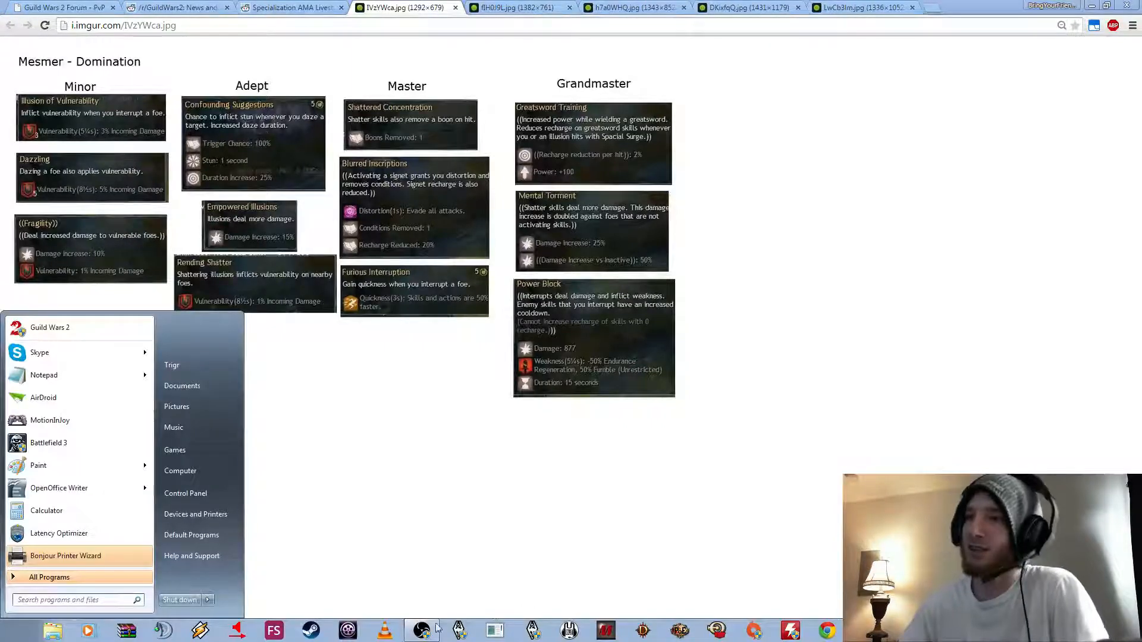